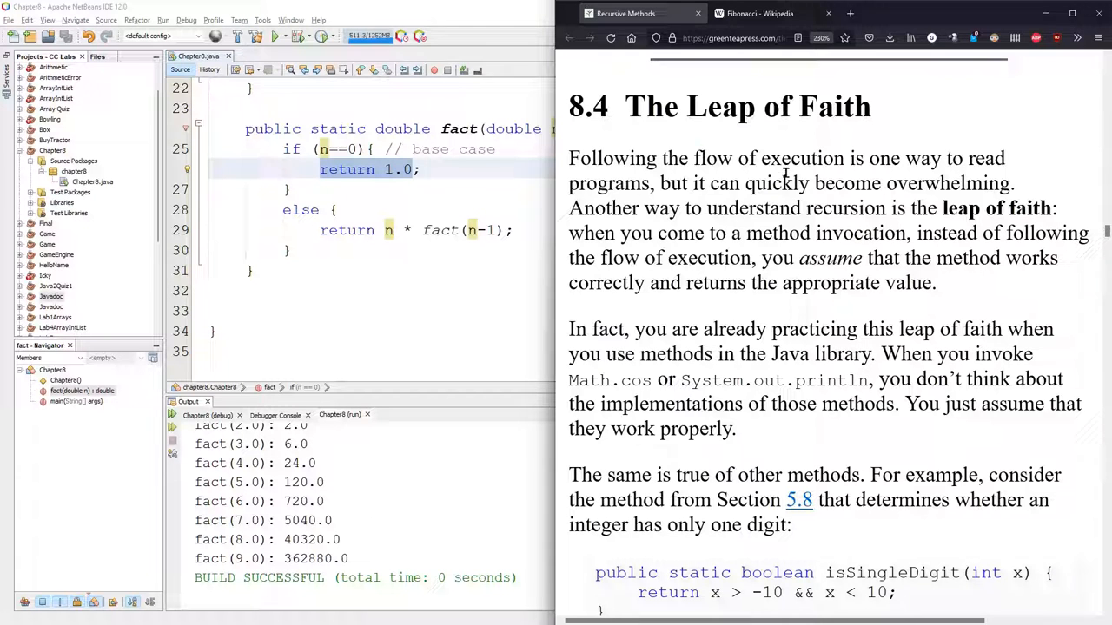
mouse_move(697, 343)
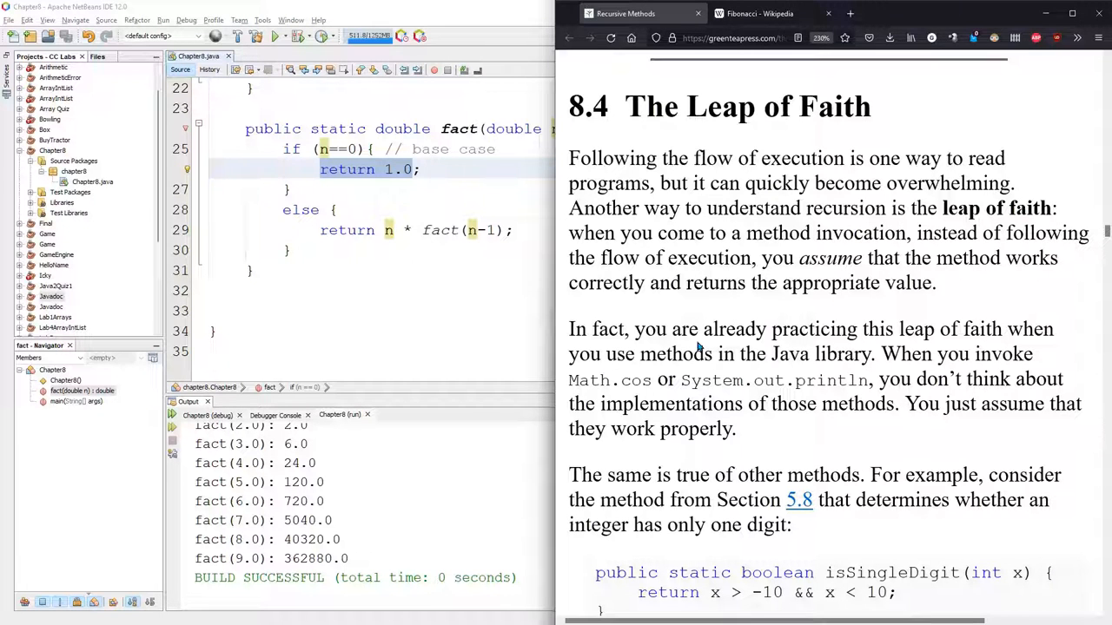
mouse_move(440, 226)
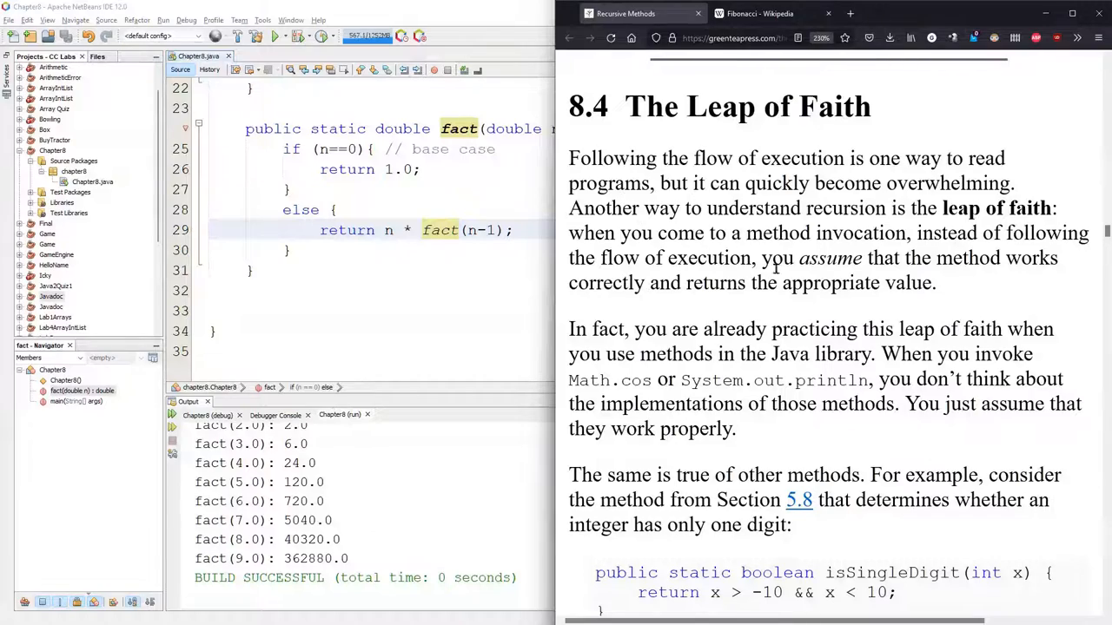
Step: Scroll the Recursive Methods page past Leap of Faith to the factorial code and Fibonacci definition
scroll("down", 3)
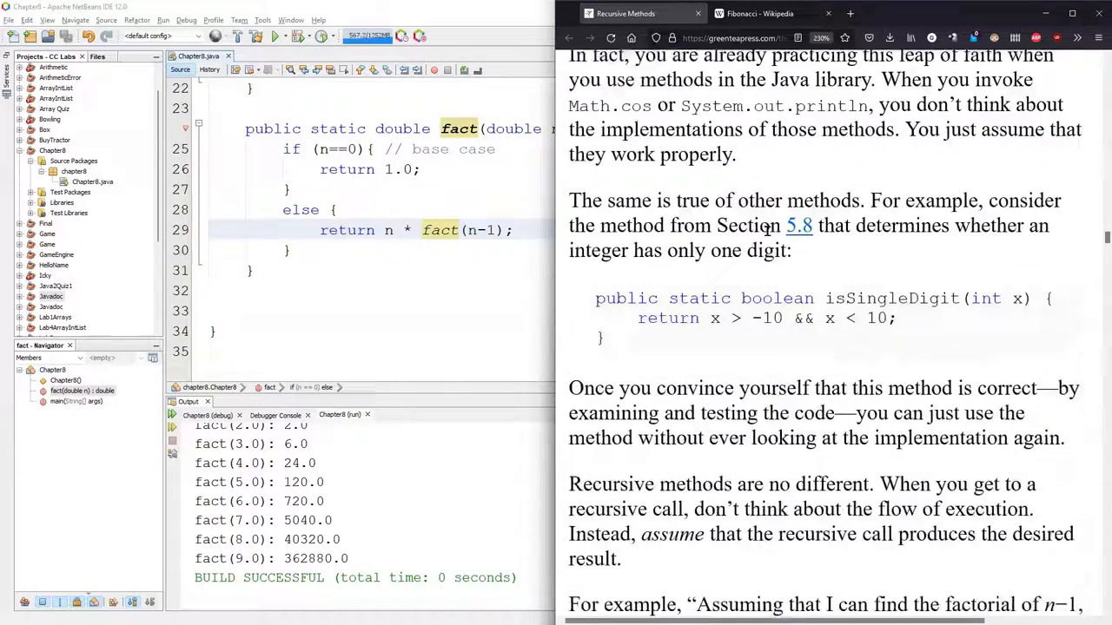
scroll("down", 3)
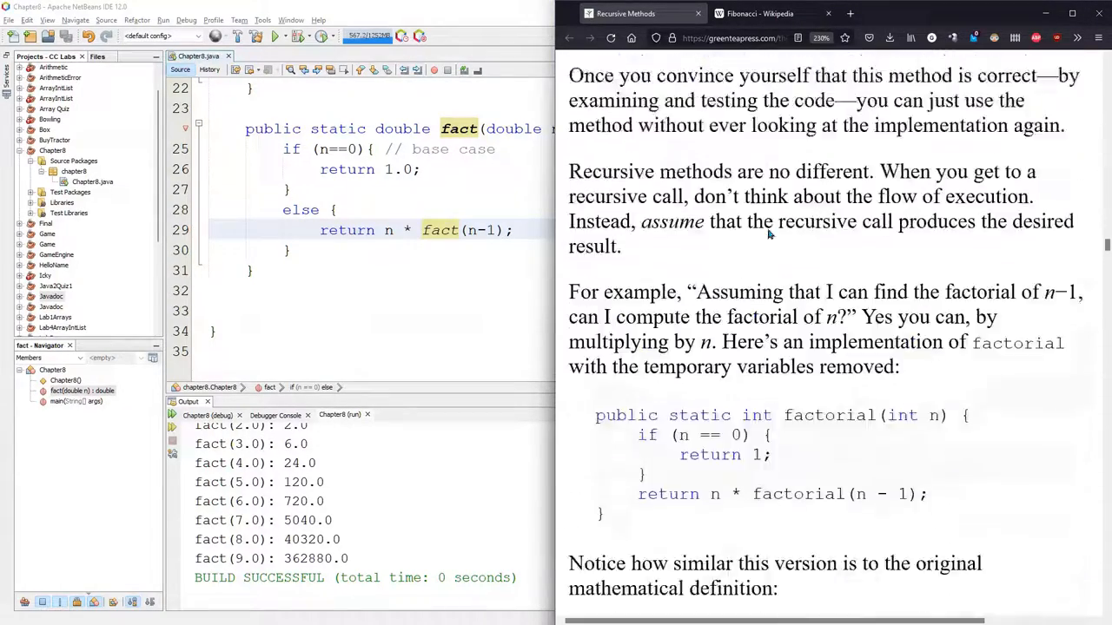
scroll("down", 3)
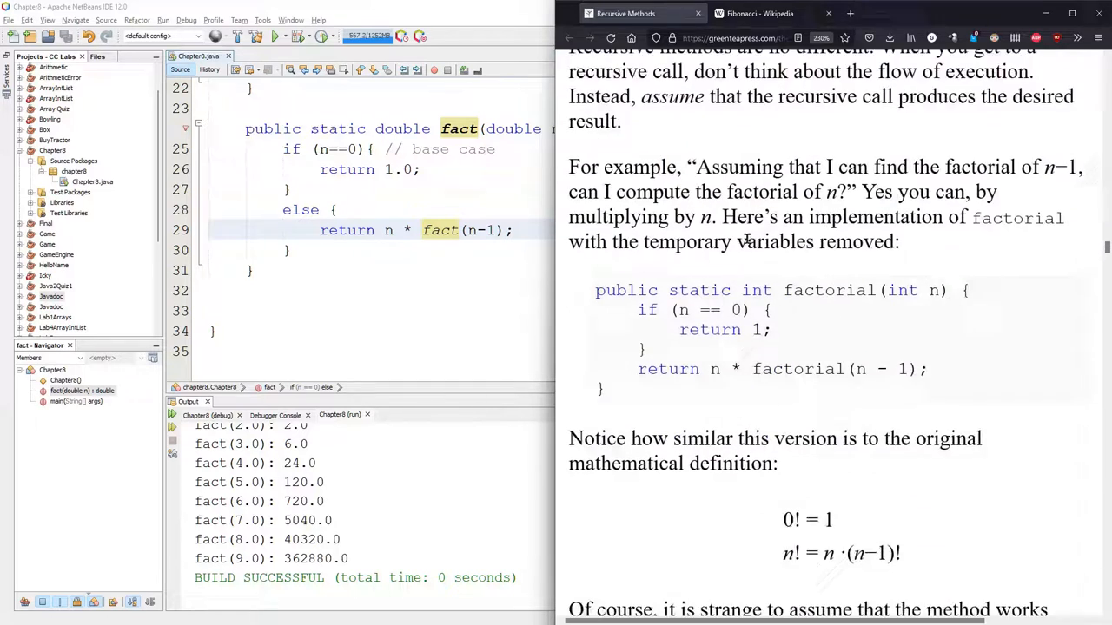
scroll("down", 3)
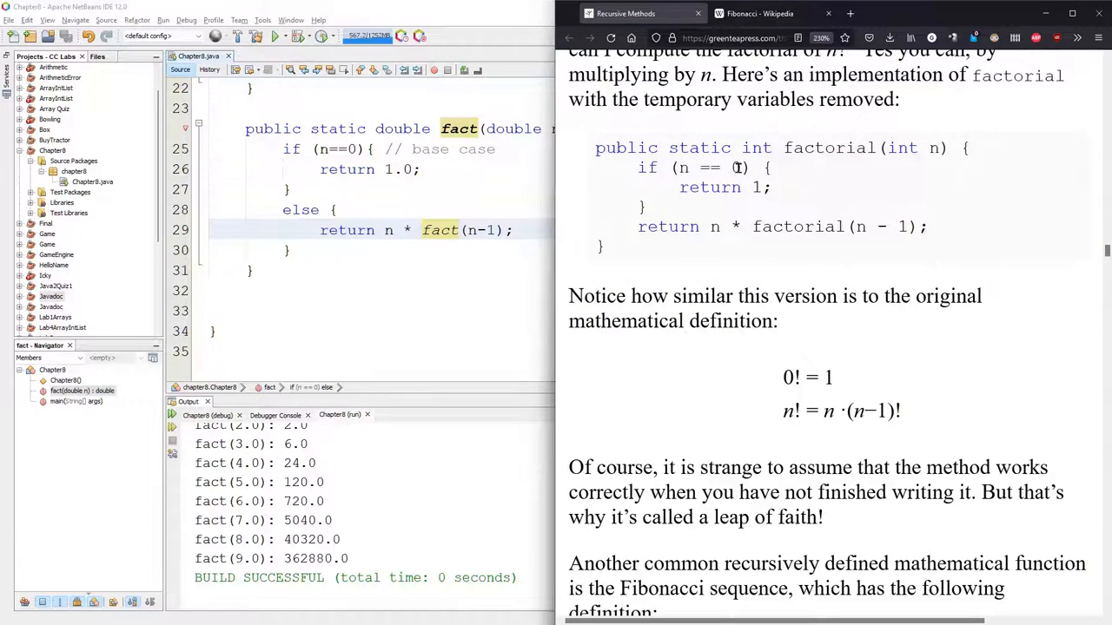
scroll("down", 3)
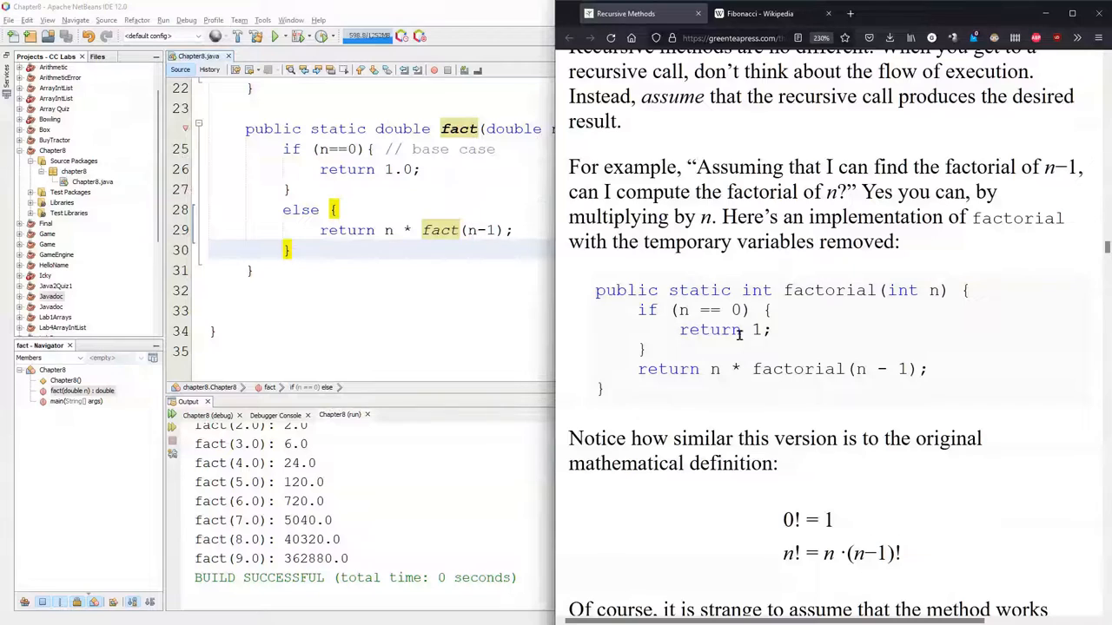
scroll("down", 3)
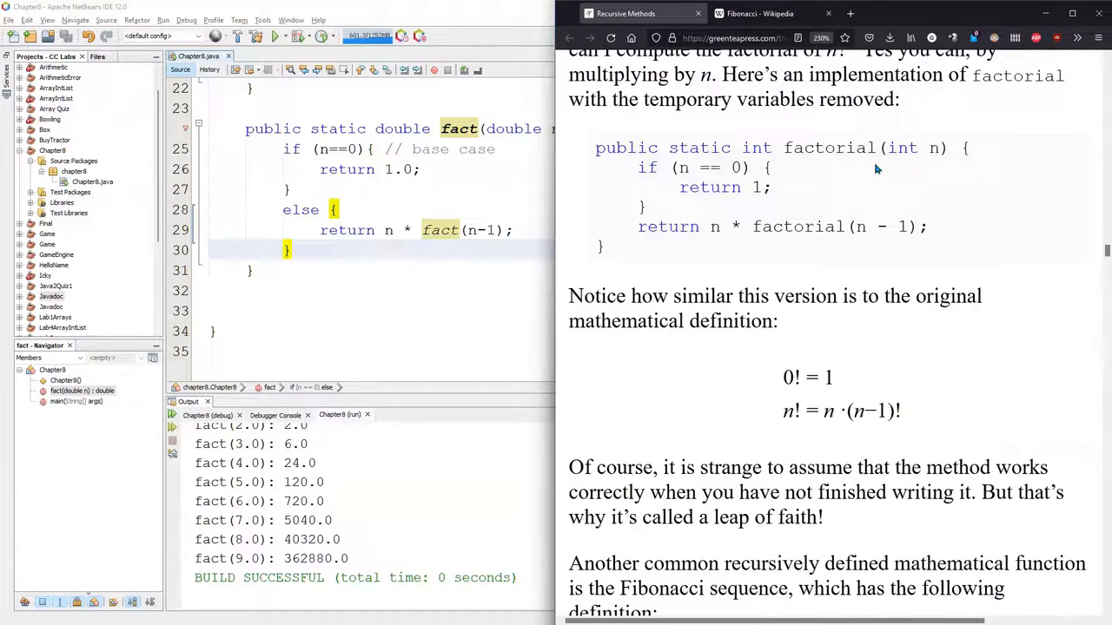
scroll("down", 3)
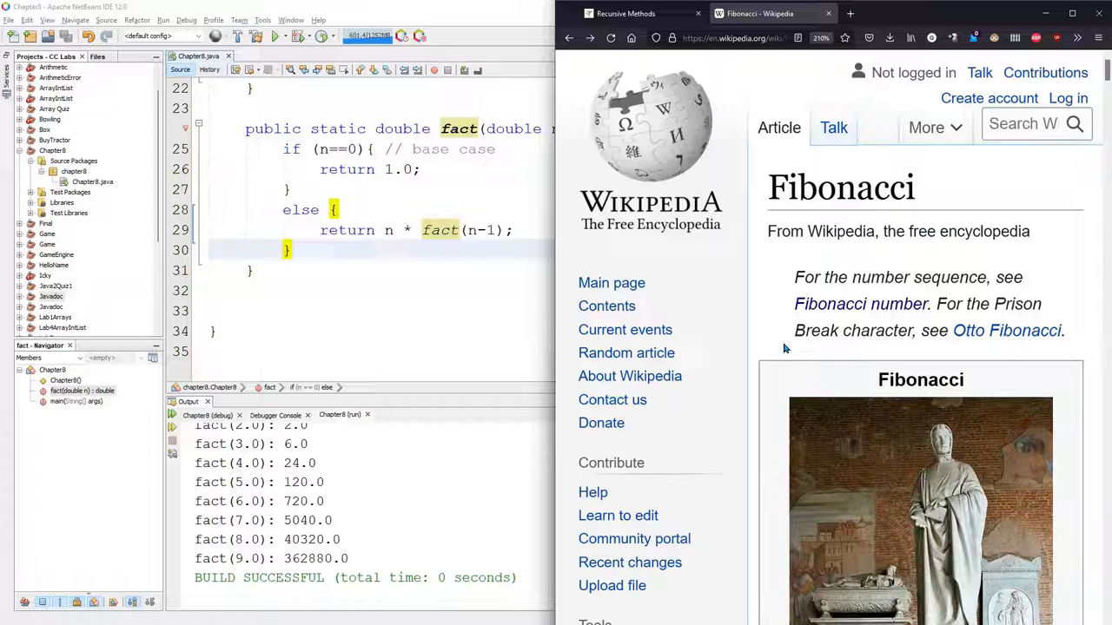
Step: Open Wikipedia's 'Fibonacci number' article and scroll to the recurrence F0 = 0, F1 = 1, Fn = Fn−1 + Fn−2
double_click(841, 187)
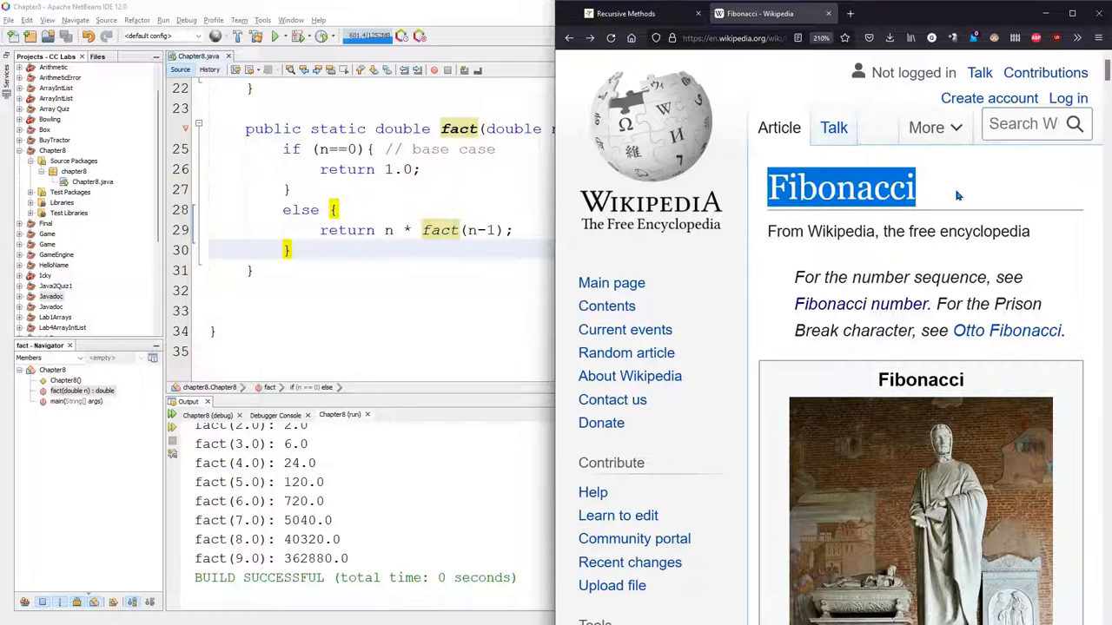
mouse_move(824, 303)
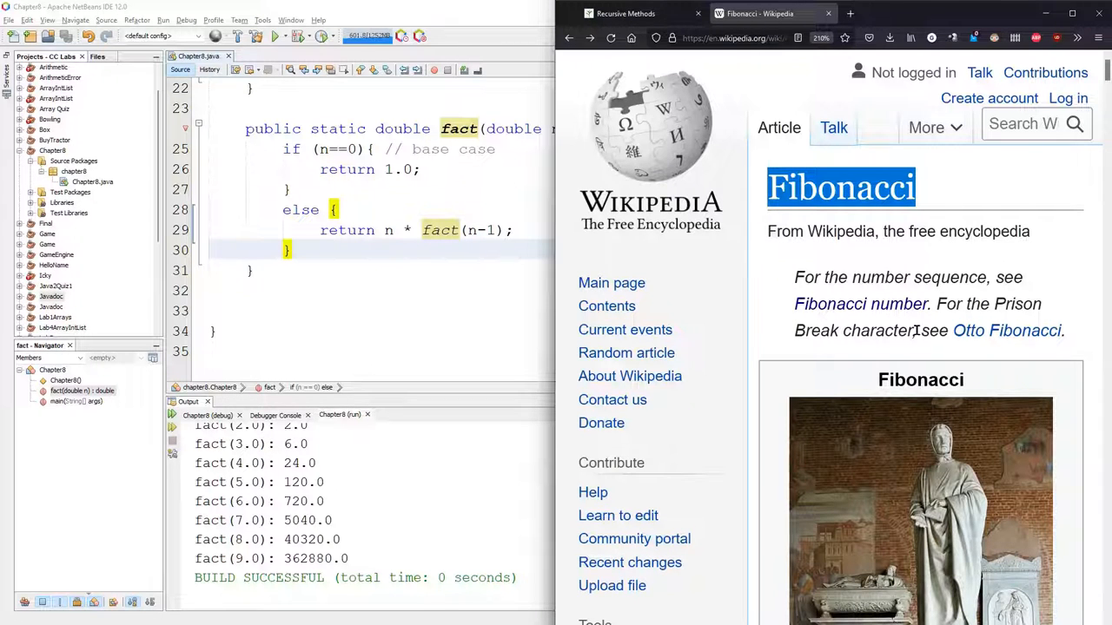
mouse_move(833, 314)
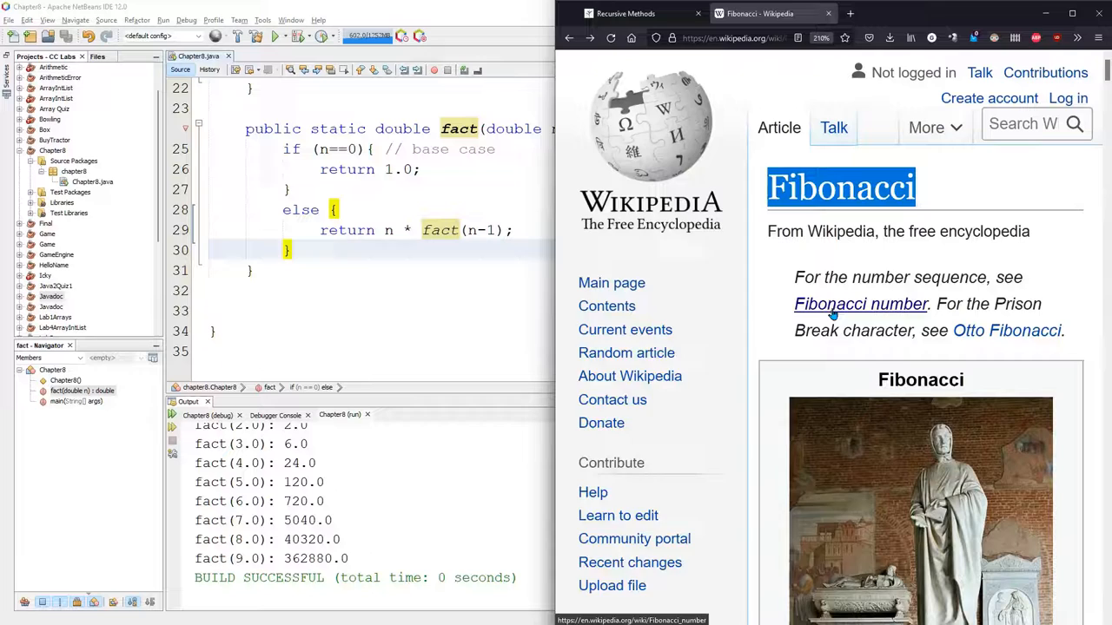
scroll("down", 3)
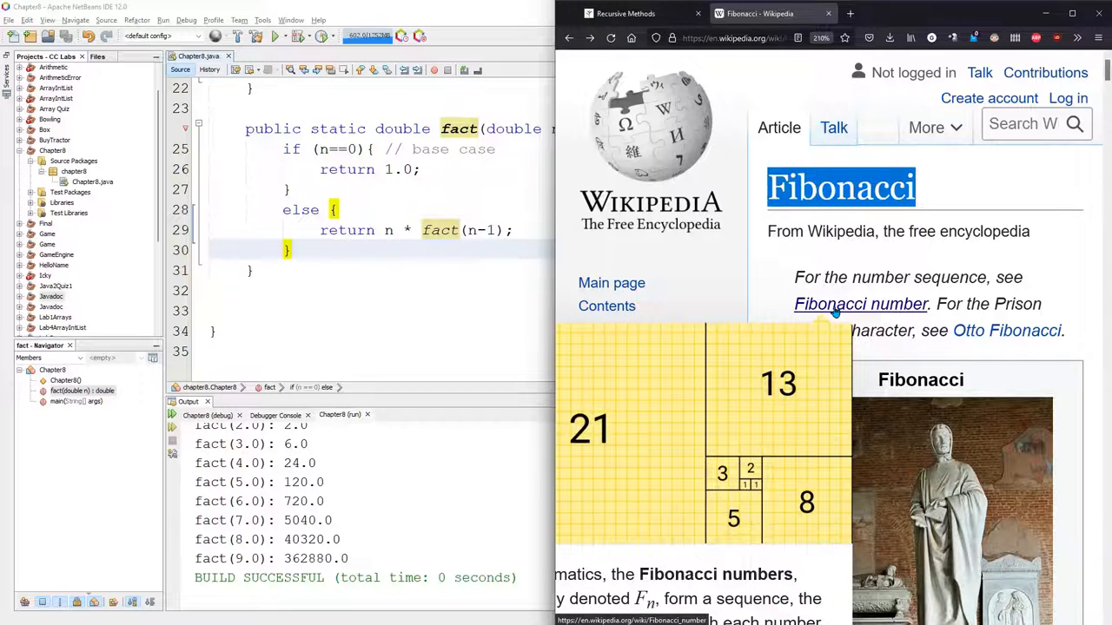
left_click(860, 304)
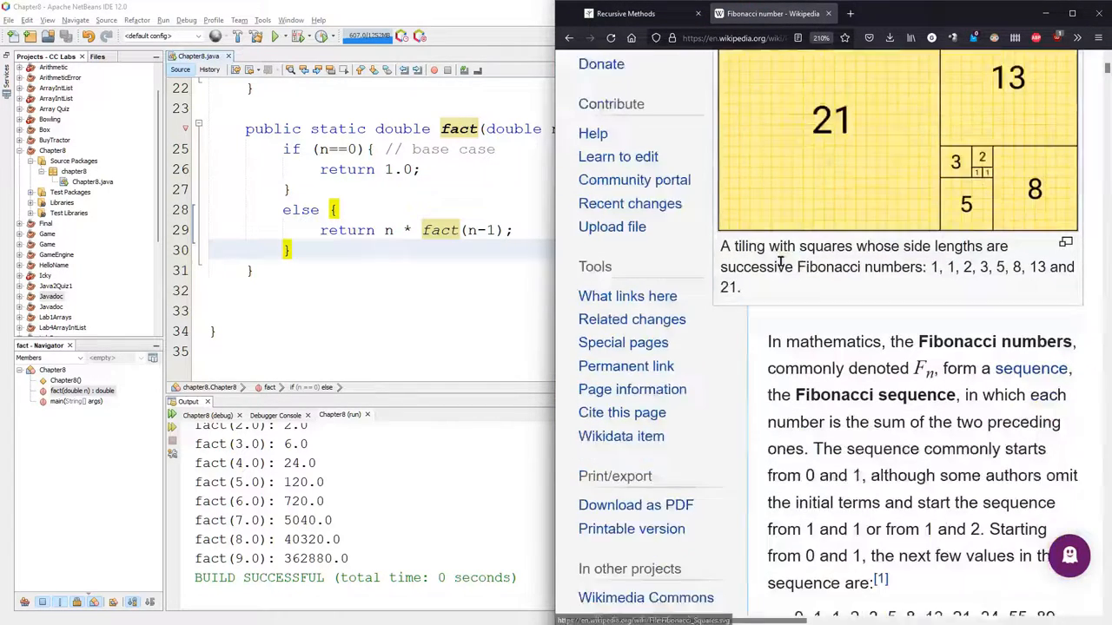
scroll("down", 3)
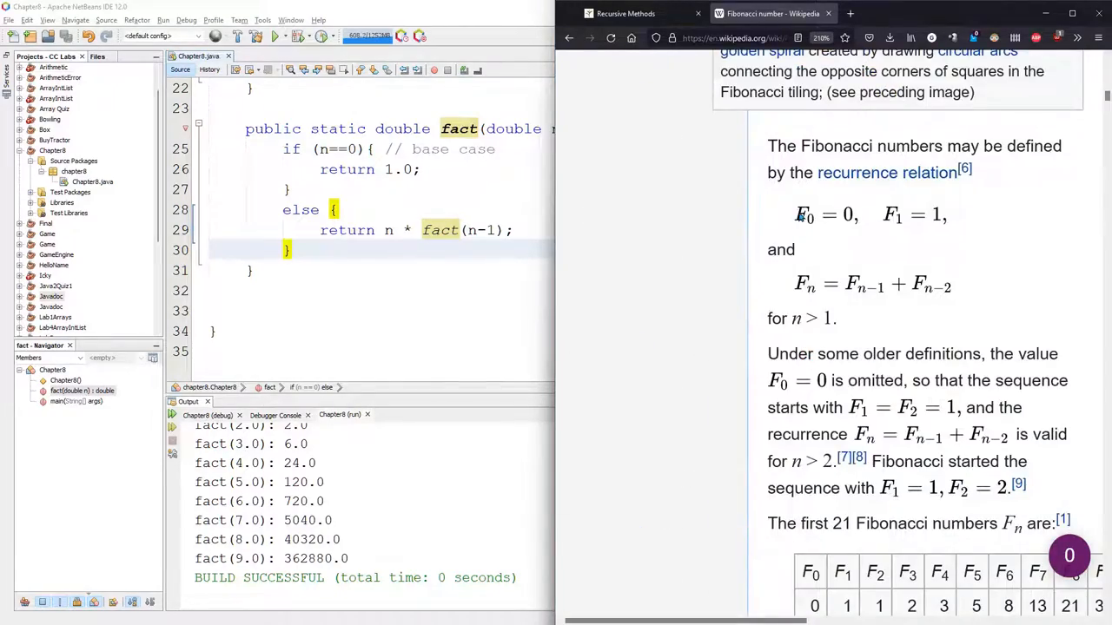
mouse_move(858, 223)
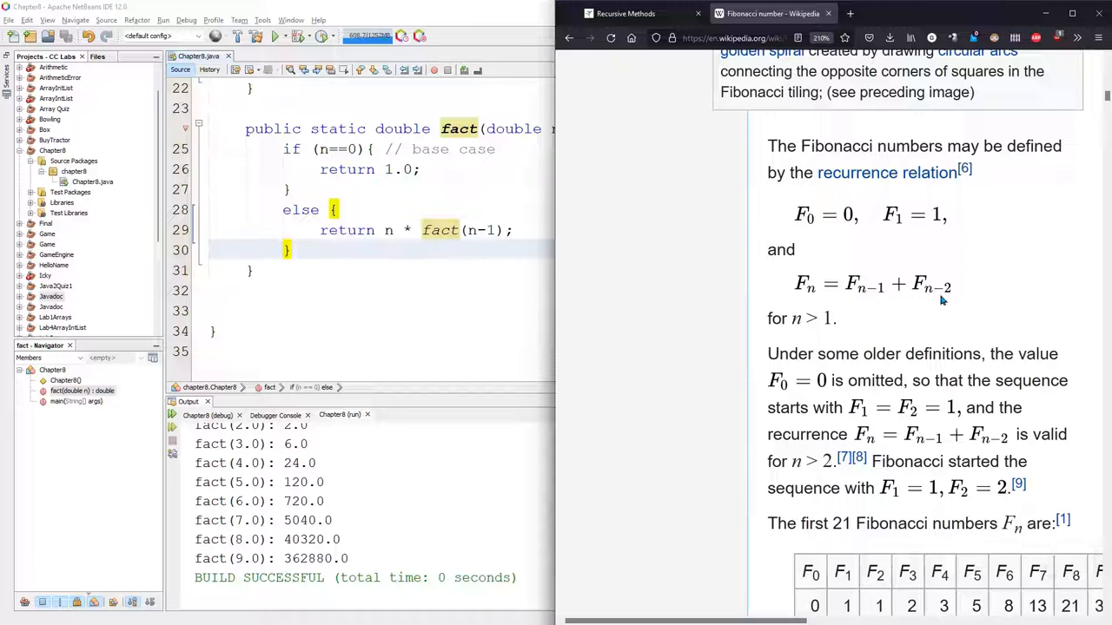
mouse_move(973, 304)
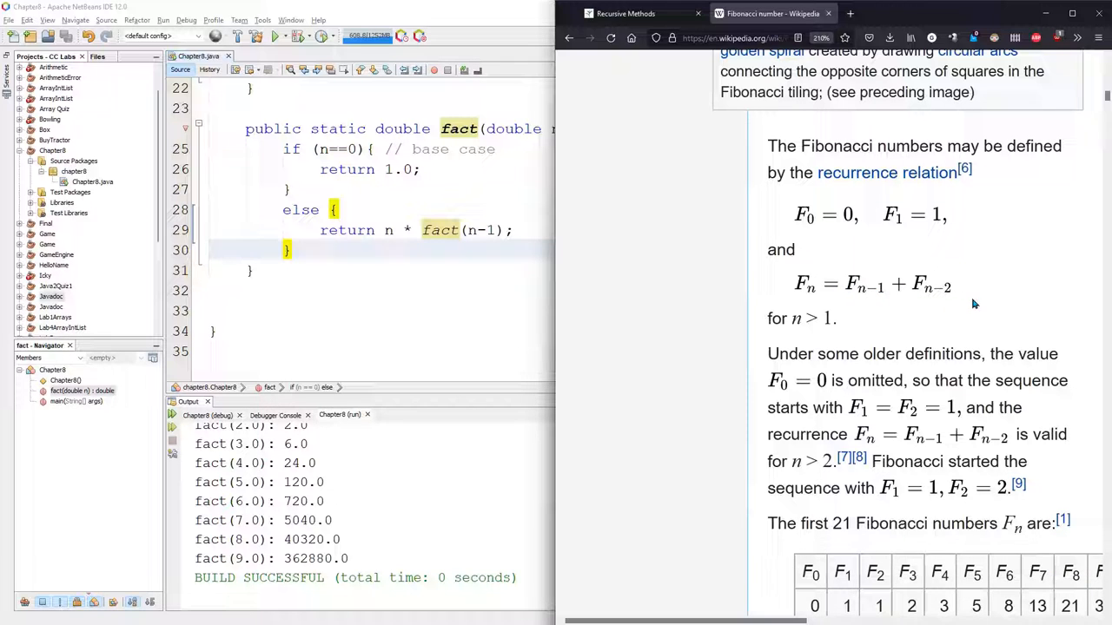
mouse_move(965, 217)
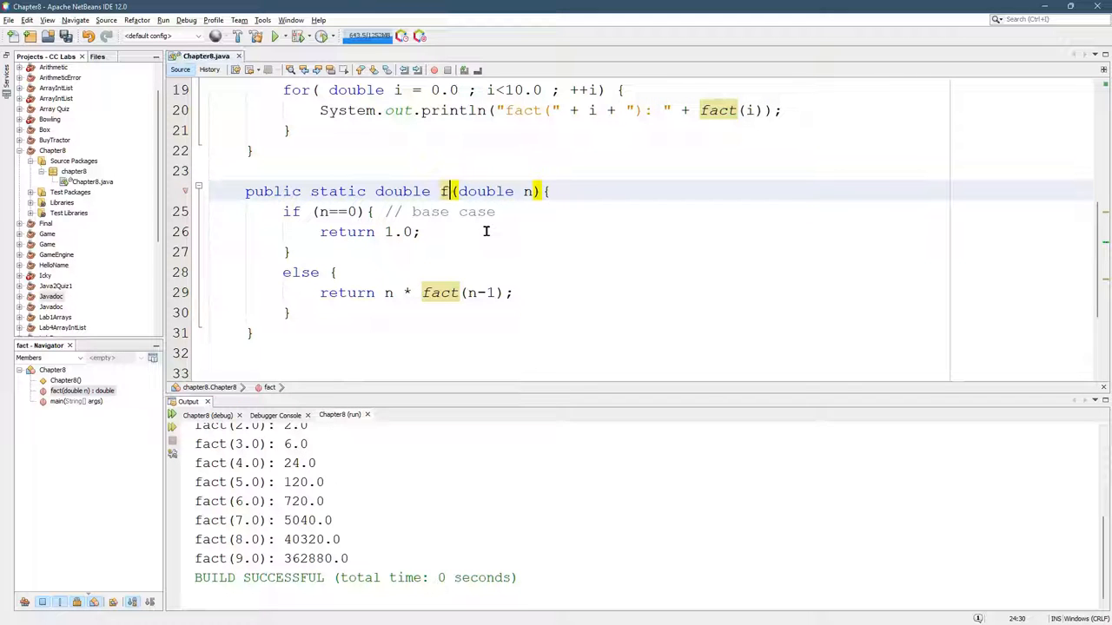
Step: Rename fact to fib, loop with int i below 10, and make the parameter int
type("ib")
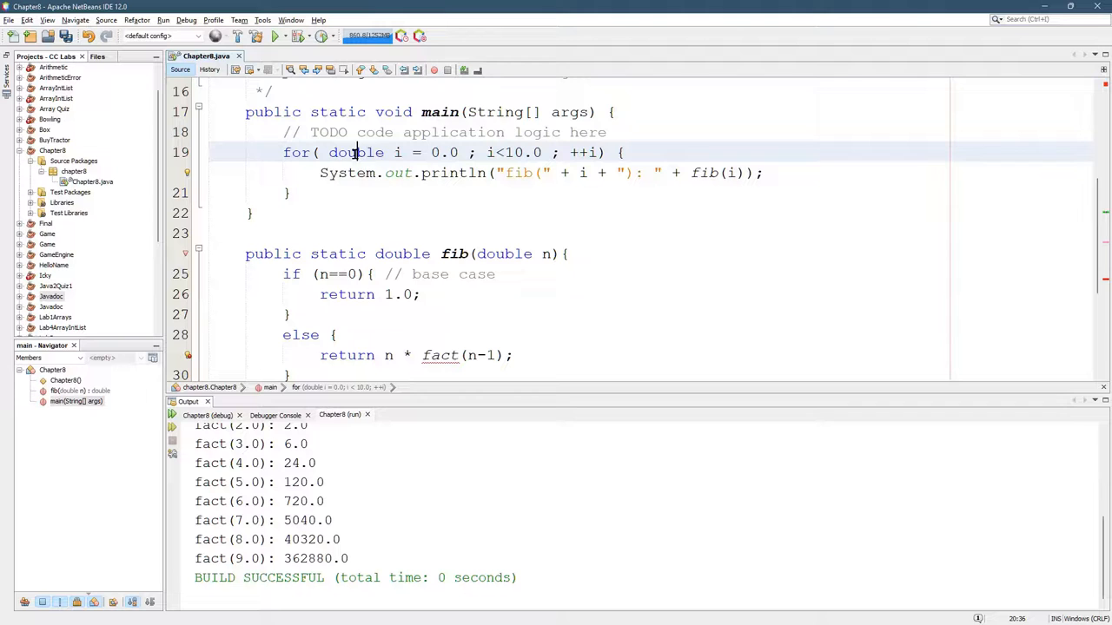
type("int")
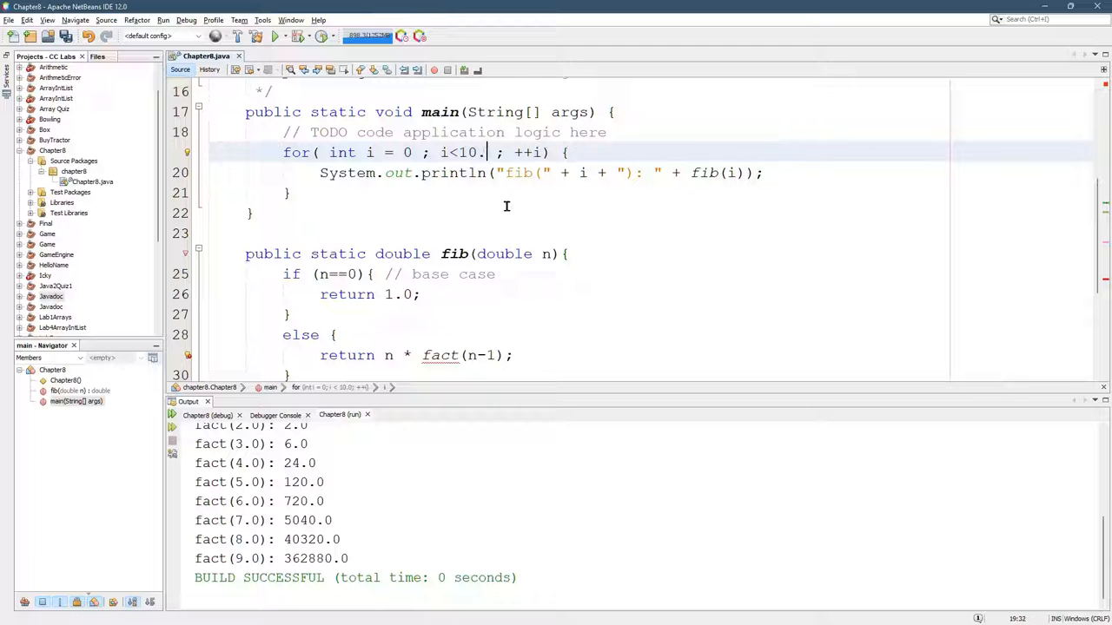
key("Backspace")
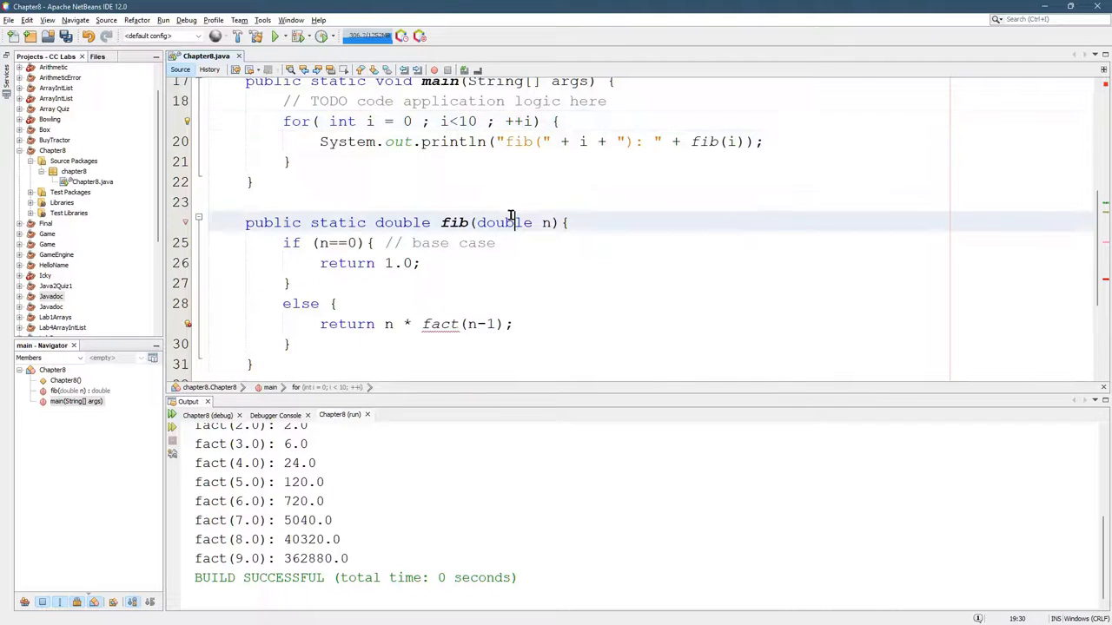
type("int")
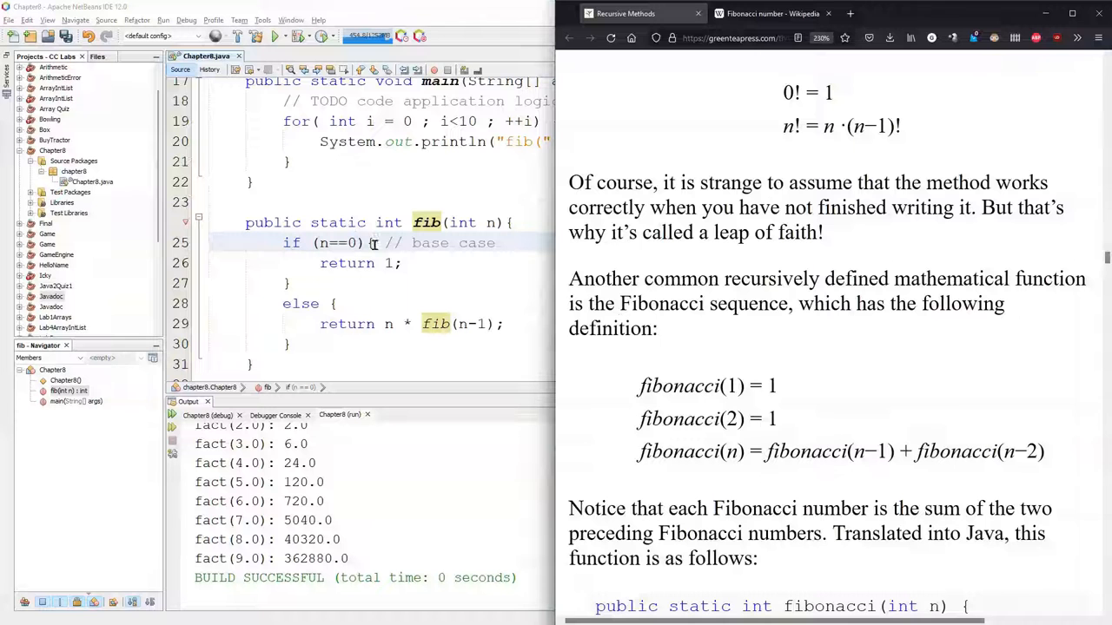
Step: Change fib's base-case condition to n==1 || n==2 so it returns 1
double_click(710, 386)
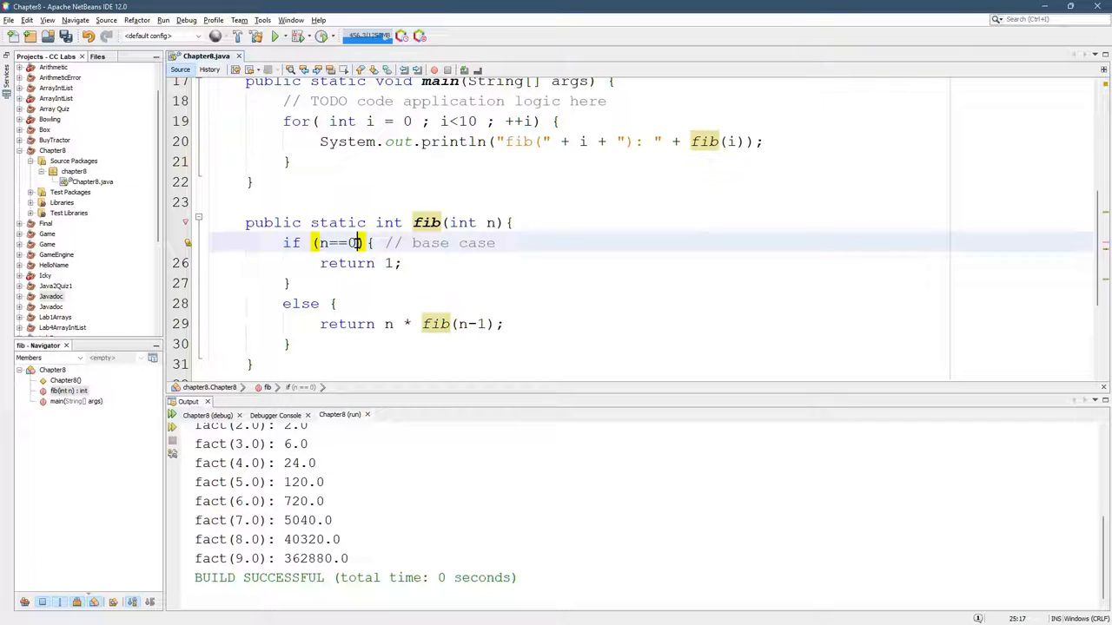
key("BackSpace")
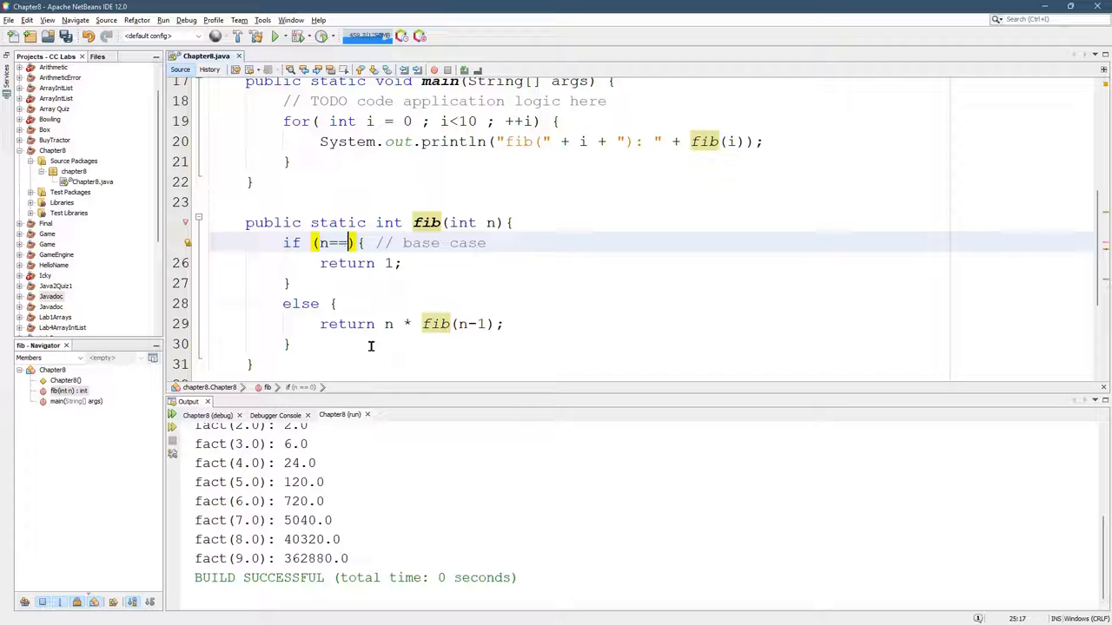
type("=1 ||")
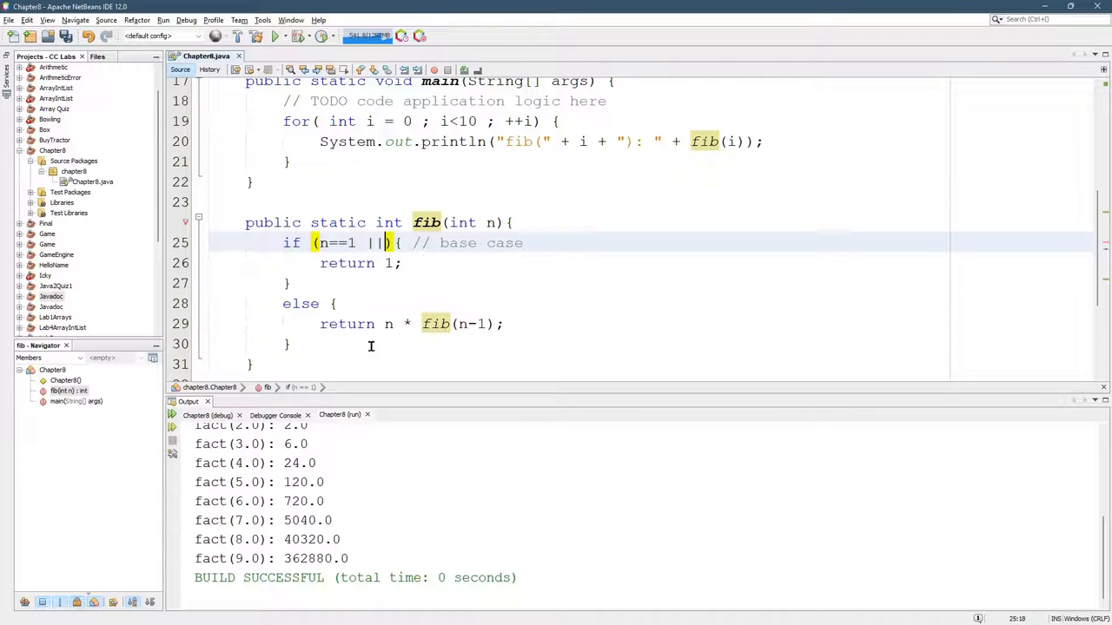
type("n=2")
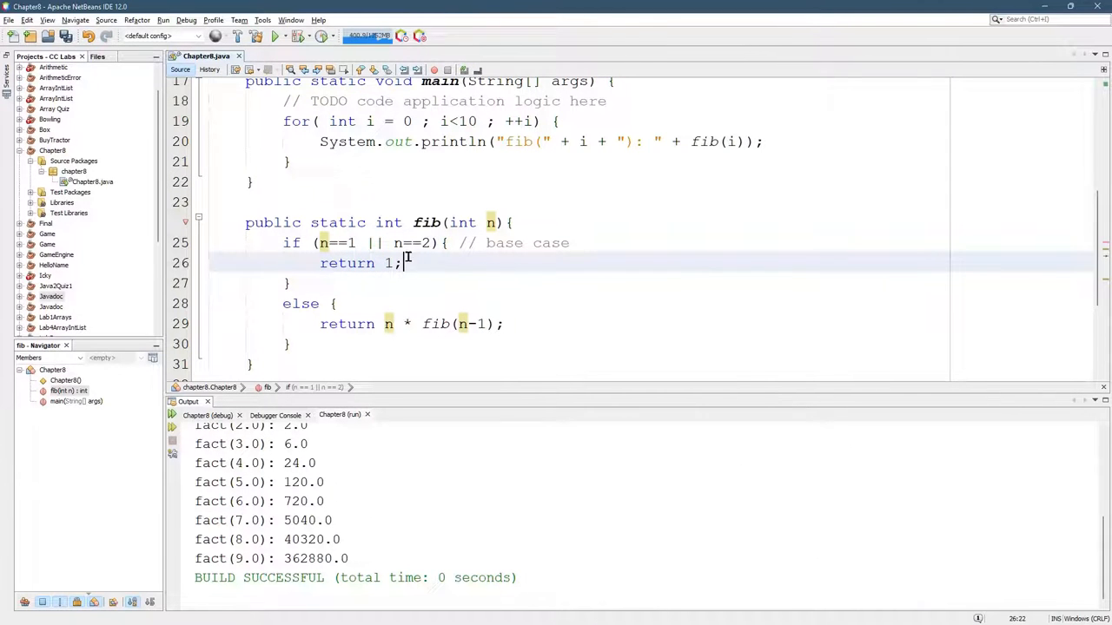
Step: Check the Fibonacci definition, then make the else branch return fib(n-1) + fib(n-2)
double_click(300, 303)
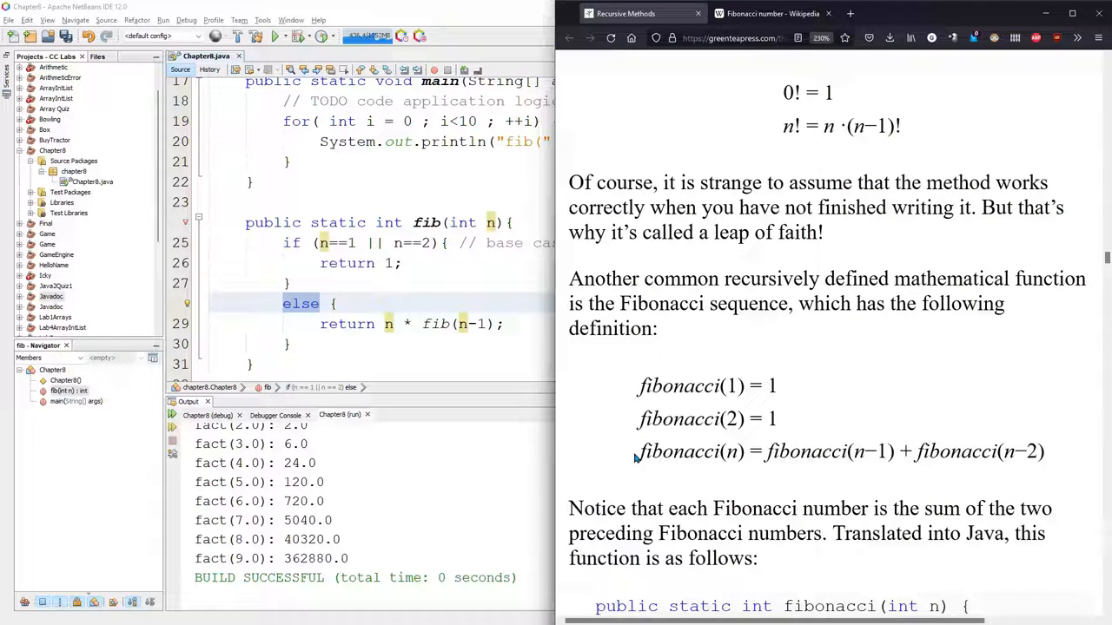
mouse_move(774, 451)
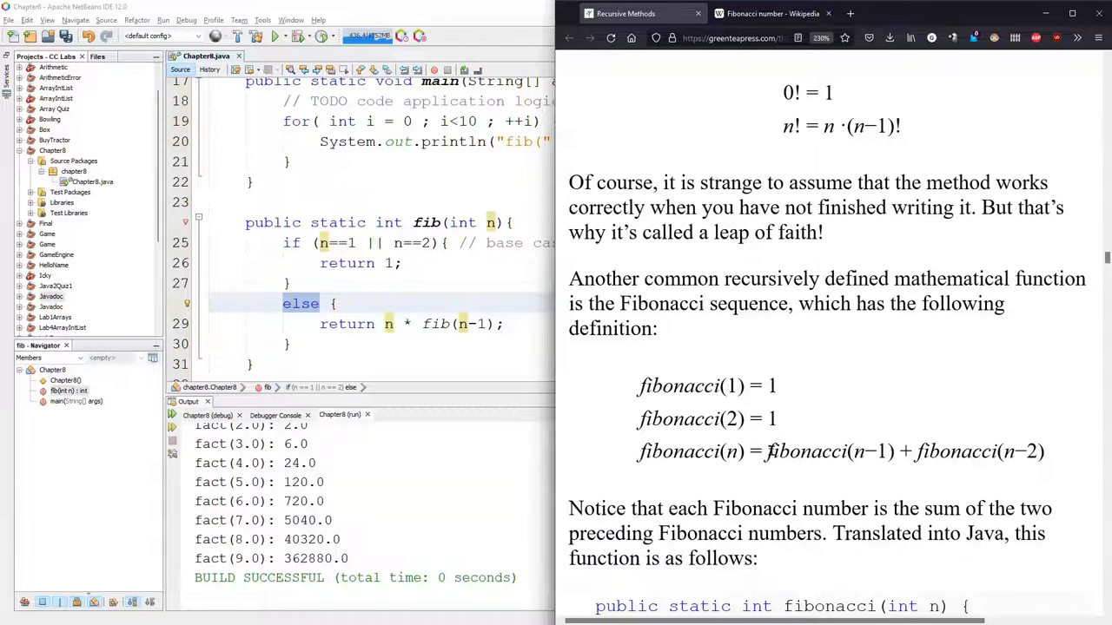
left_click_drag(767, 451, 1048, 451)
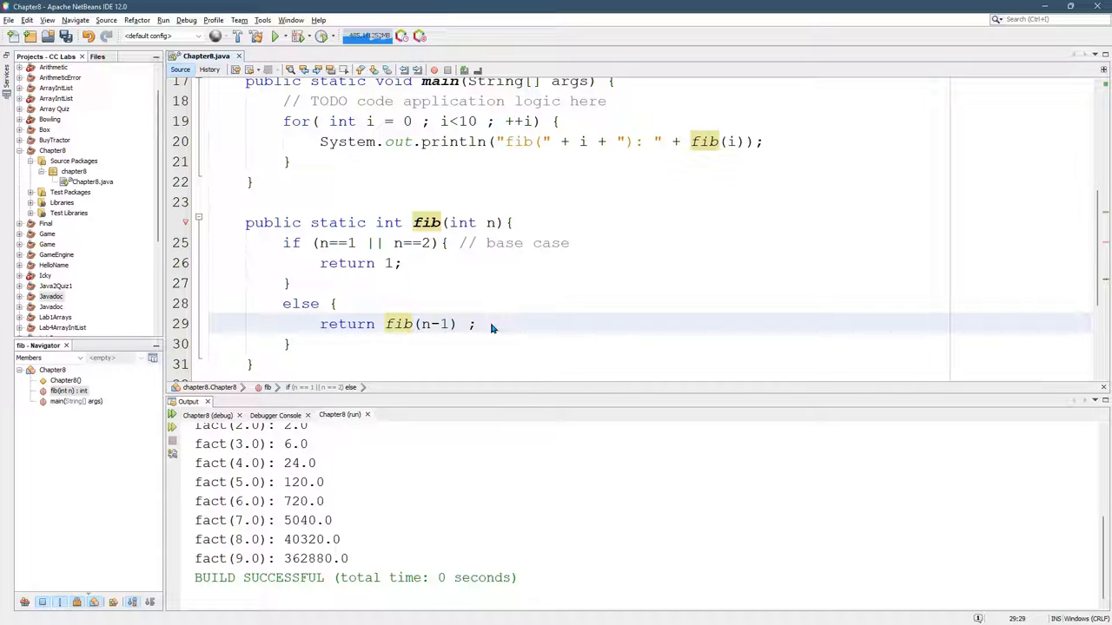
type("+ fib(n-1")
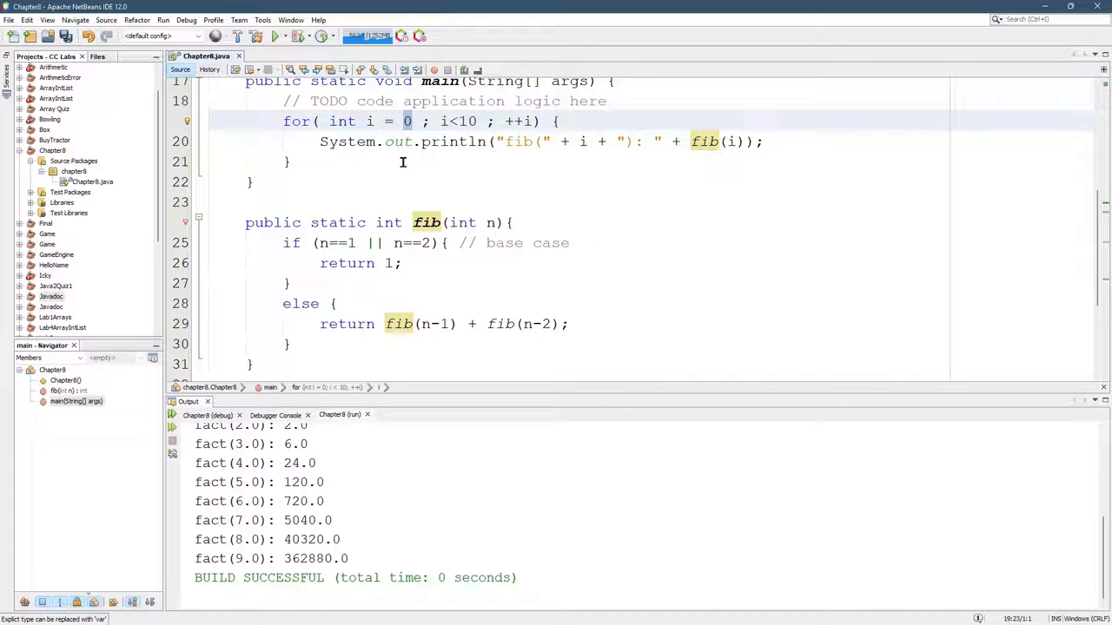
Step: Start the loop at i = 1 and run, printing fib(1) through fib(9): 34
type("1")
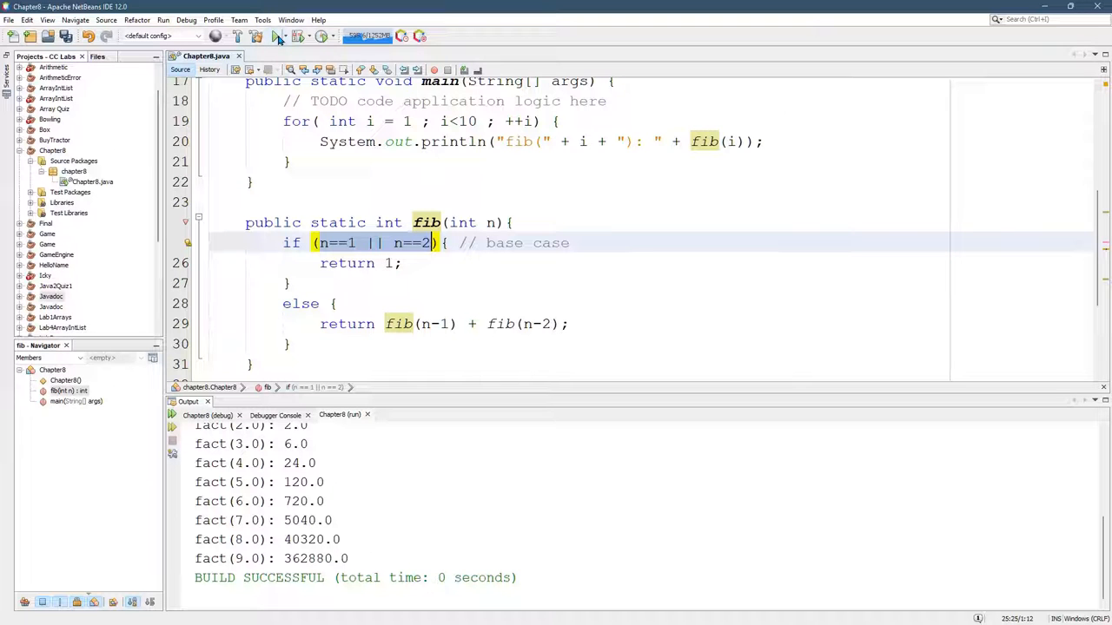
left_click(276, 36)
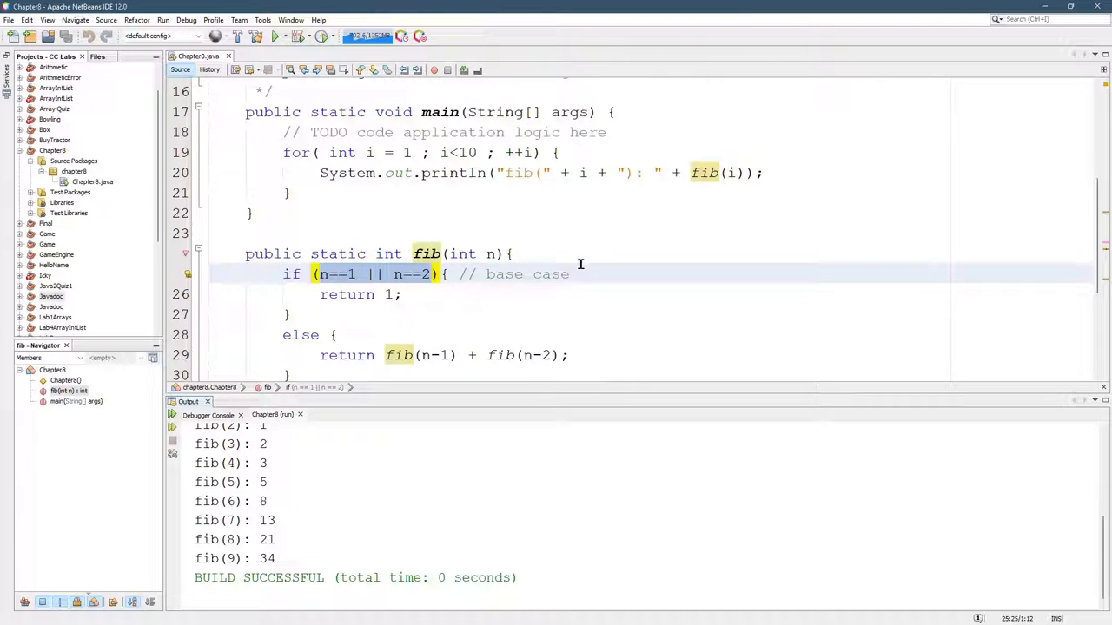
Step: Run with loop limits 20 and 100, cancelling the overflowing 100-iteration run
scroll("down", 3)
type("2")
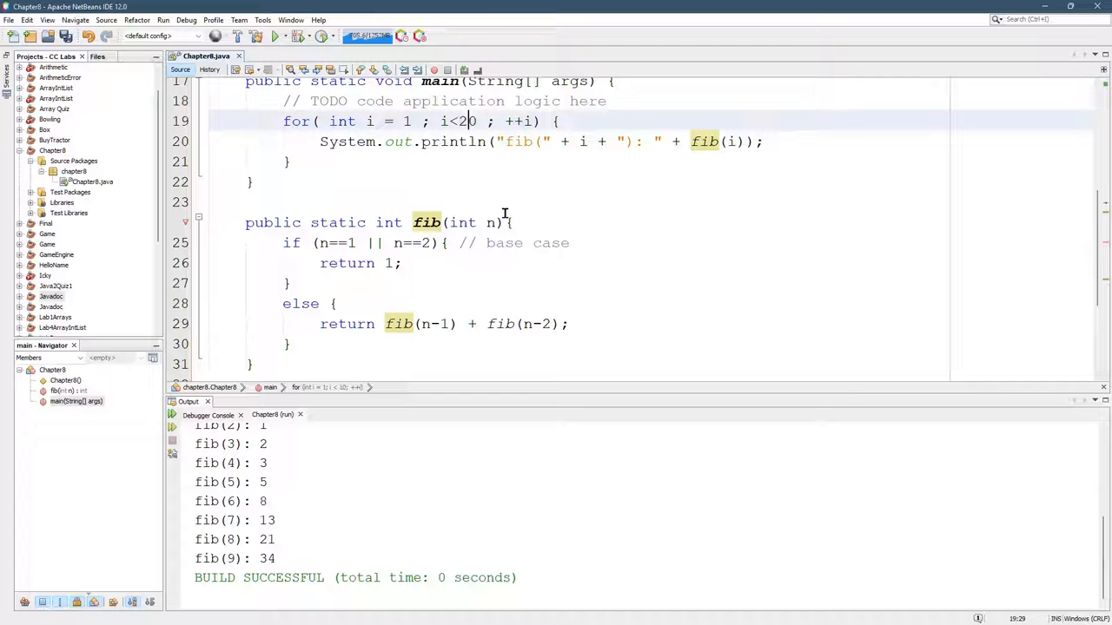
left_click(275, 35)
type("10")
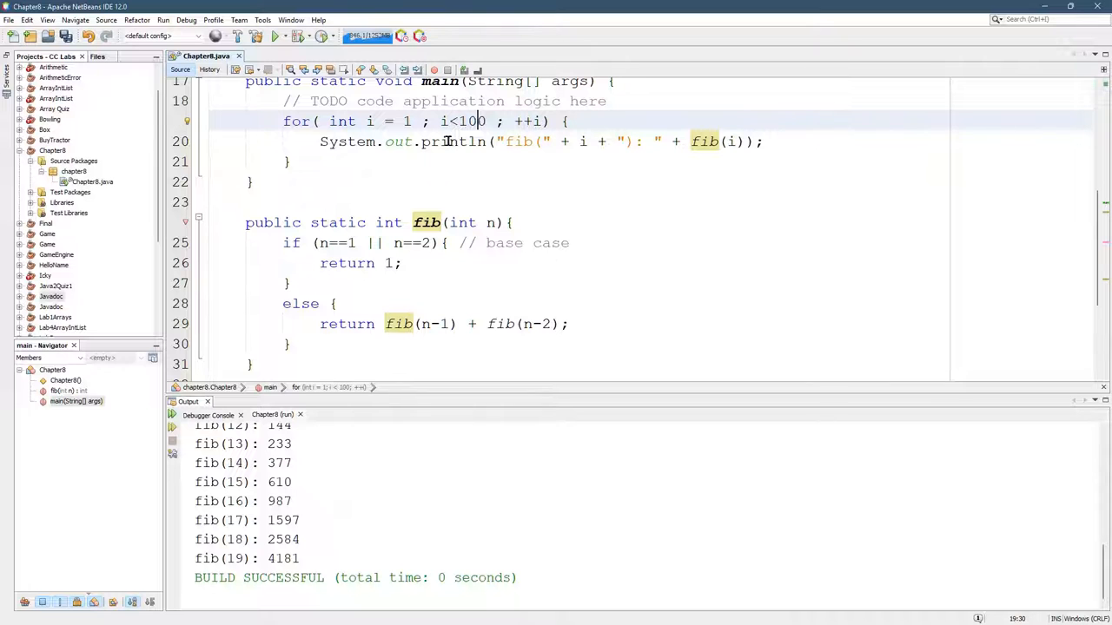
left_click(274, 36)
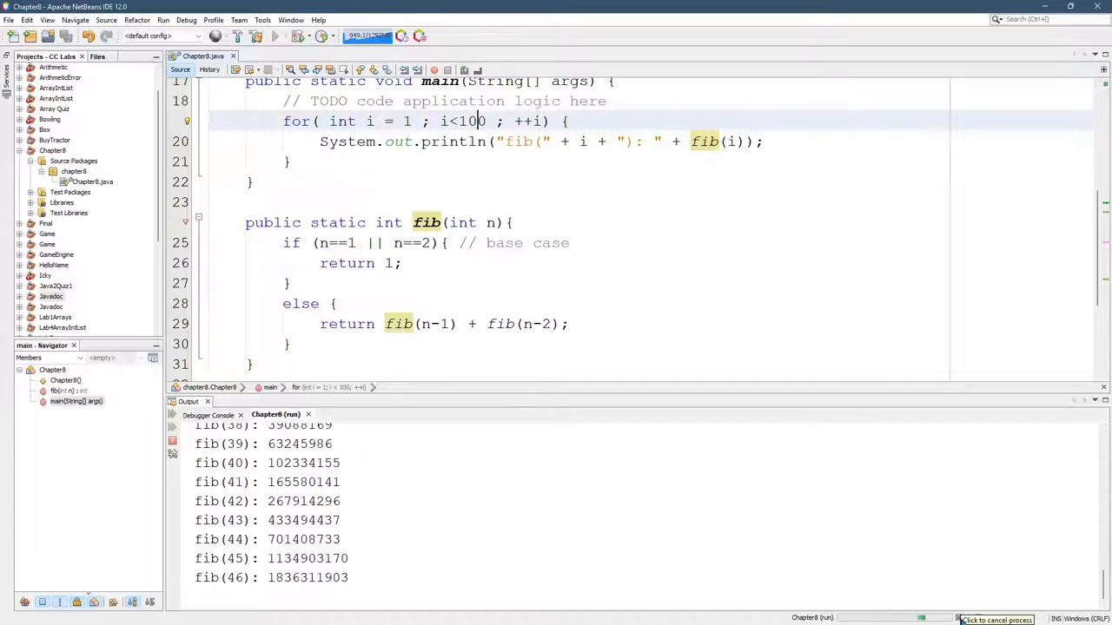
left_click(963, 620)
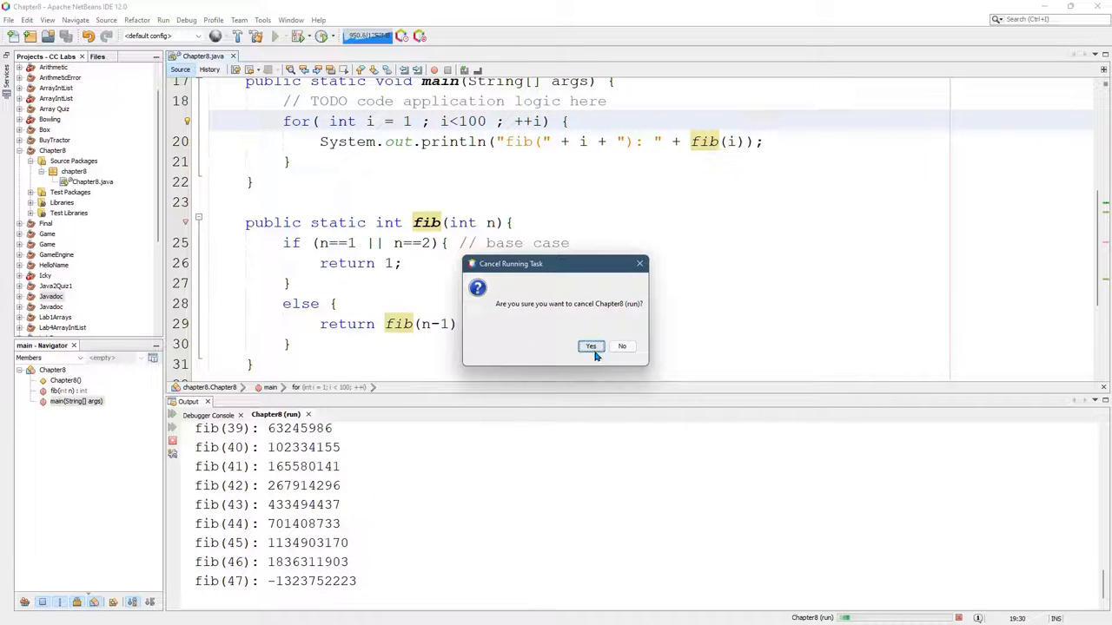
left_click(591, 347)
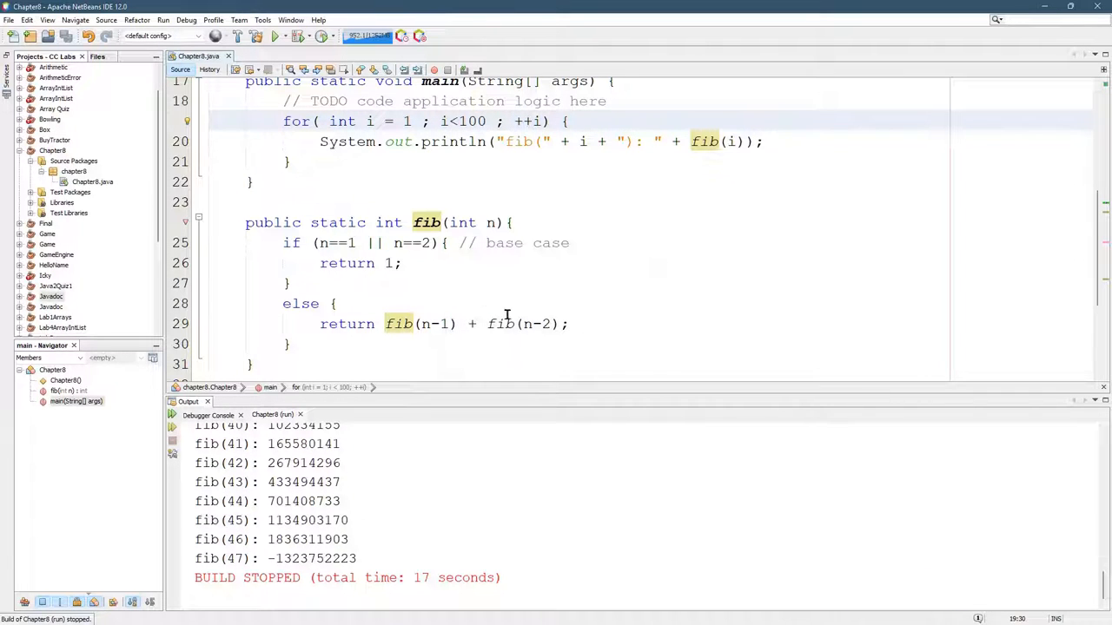
Step: Rerun with limit 40, then 43, so output ends at fib(42): 267914296
double_click(467, 121)
type("4")
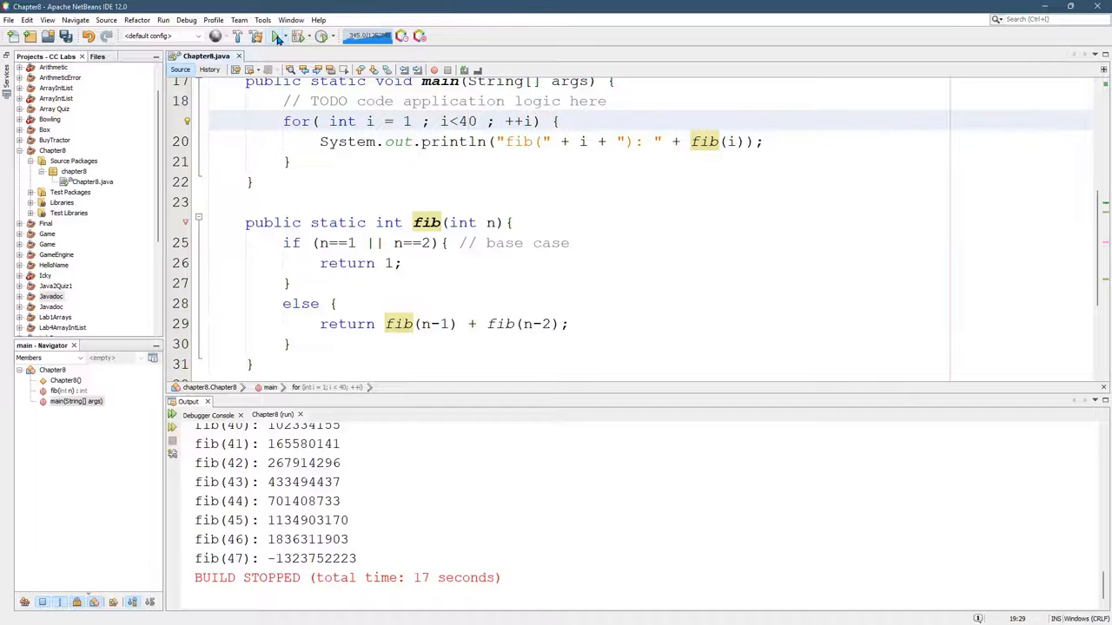
left_click(275, 35)
type("2")
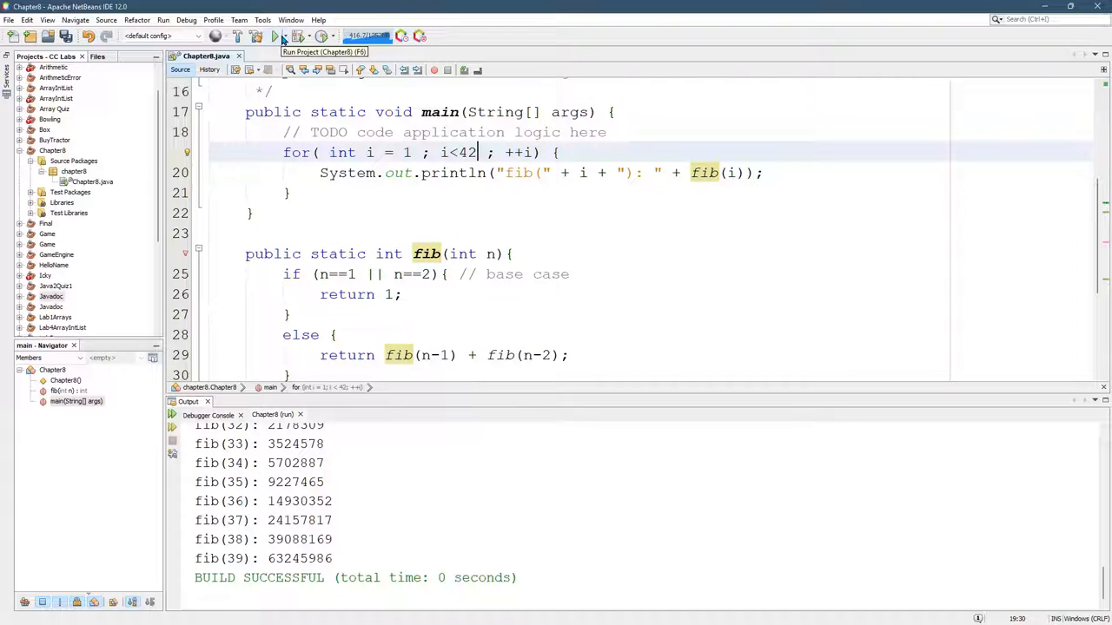
left_click(280, 36)
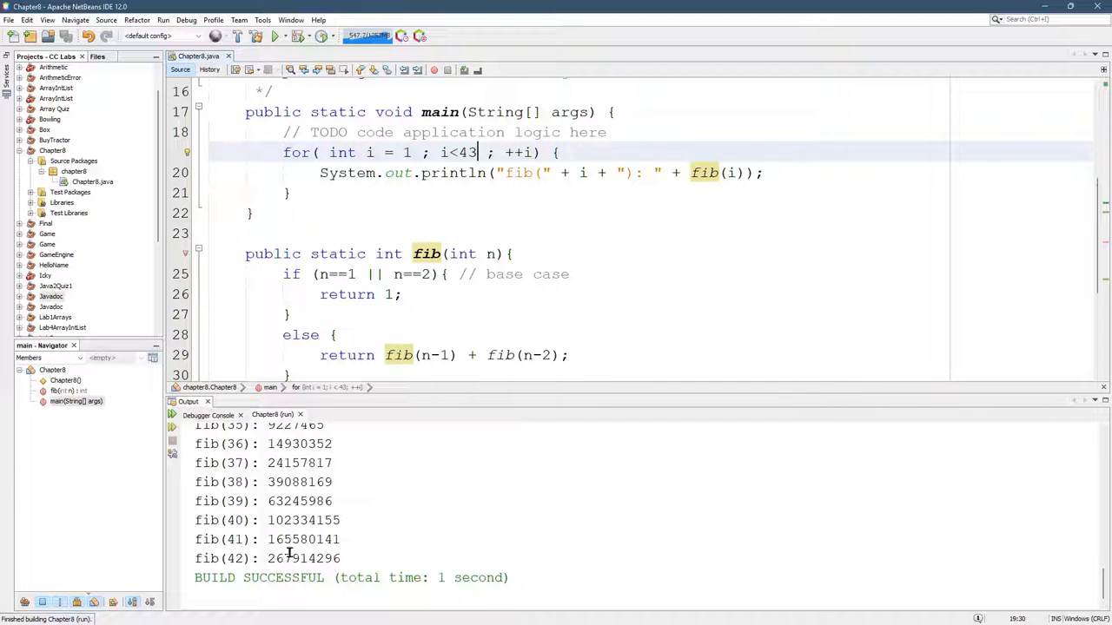
mouse_move(621, 276)
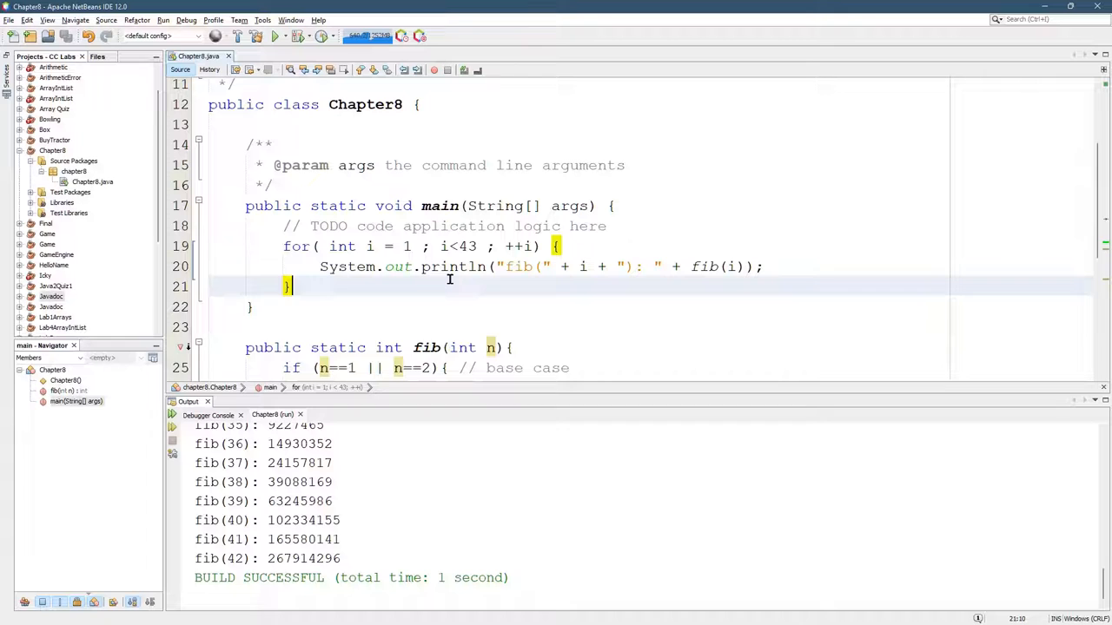
Step: Declare an int counter field and reset counter = 0 at the start of main's loop
type("int coun")
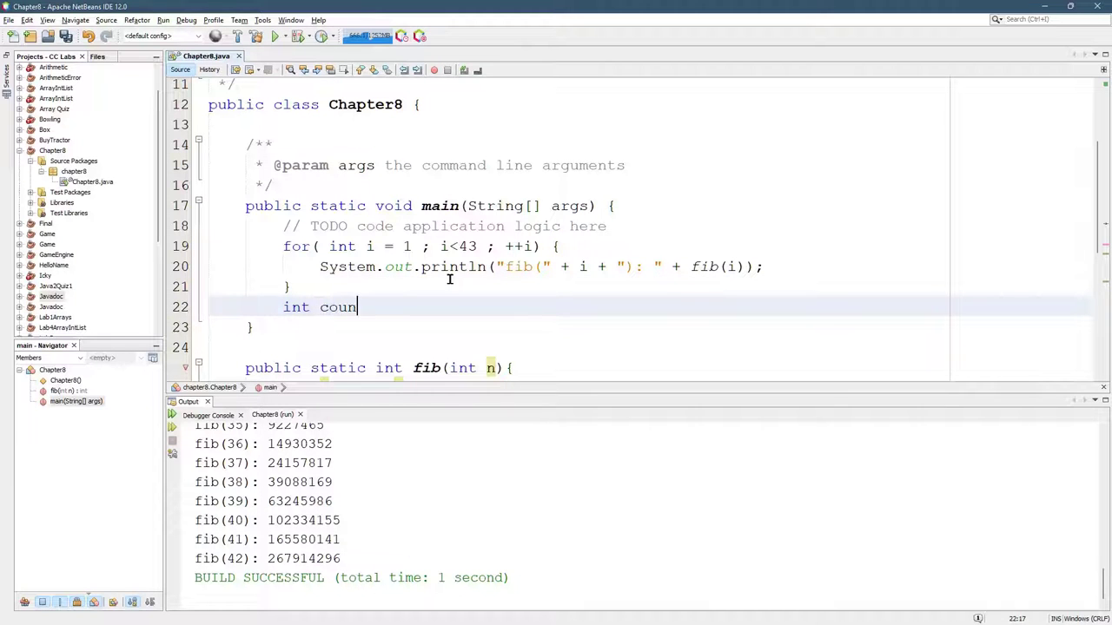
type("ter = 0;")
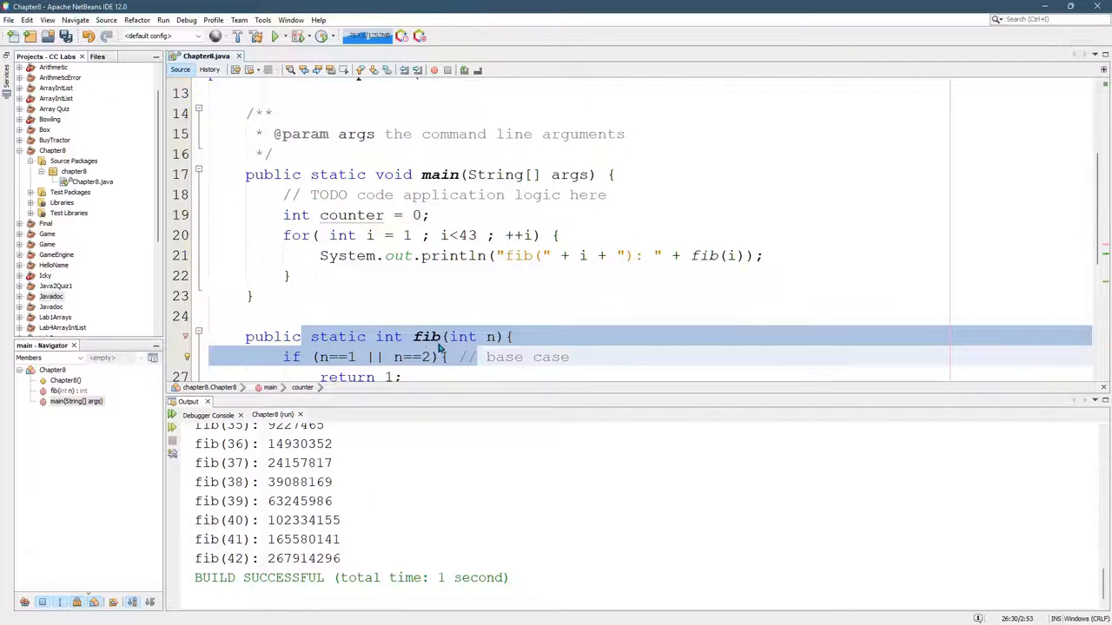
left_click(452, 215)
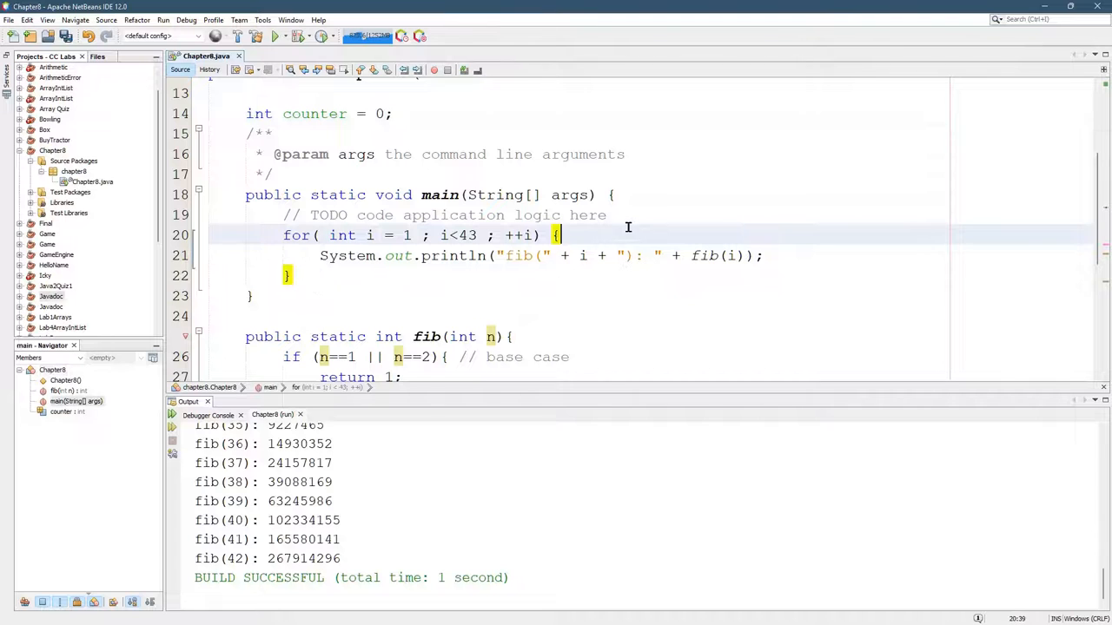
type("counter")
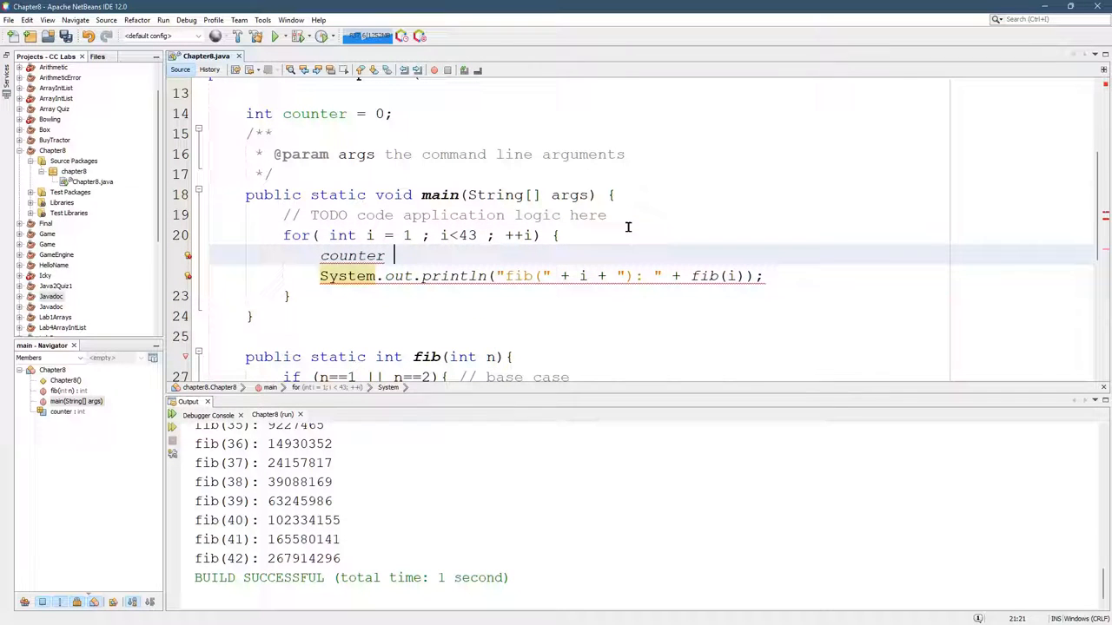
type("= 0;")
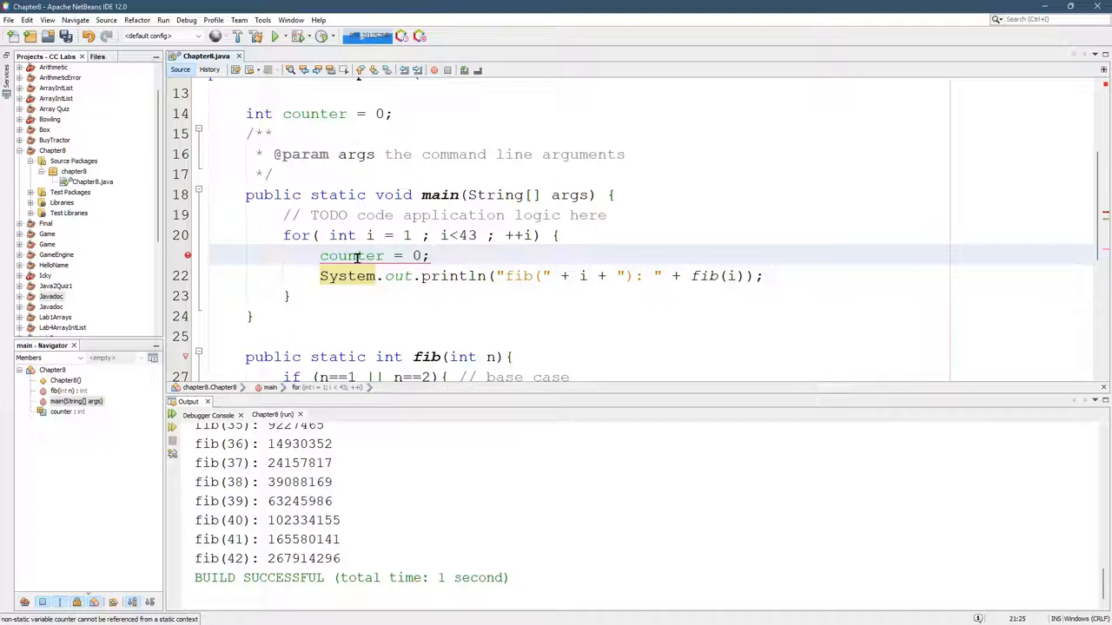
double_click(351, 255)
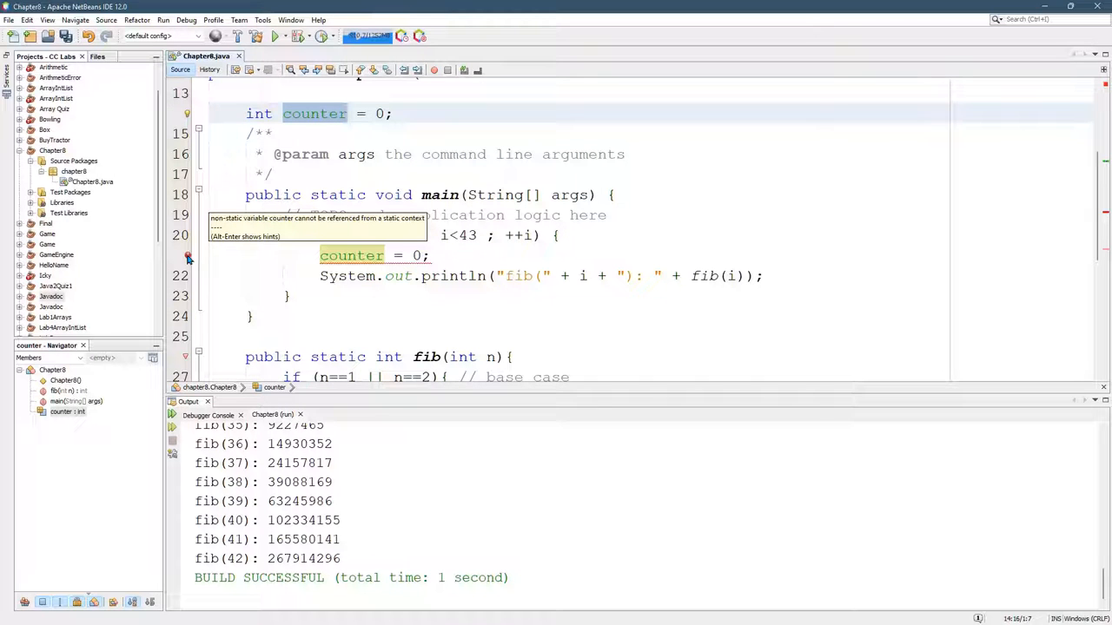
mouse_move(309, 135)
type("++counter;")
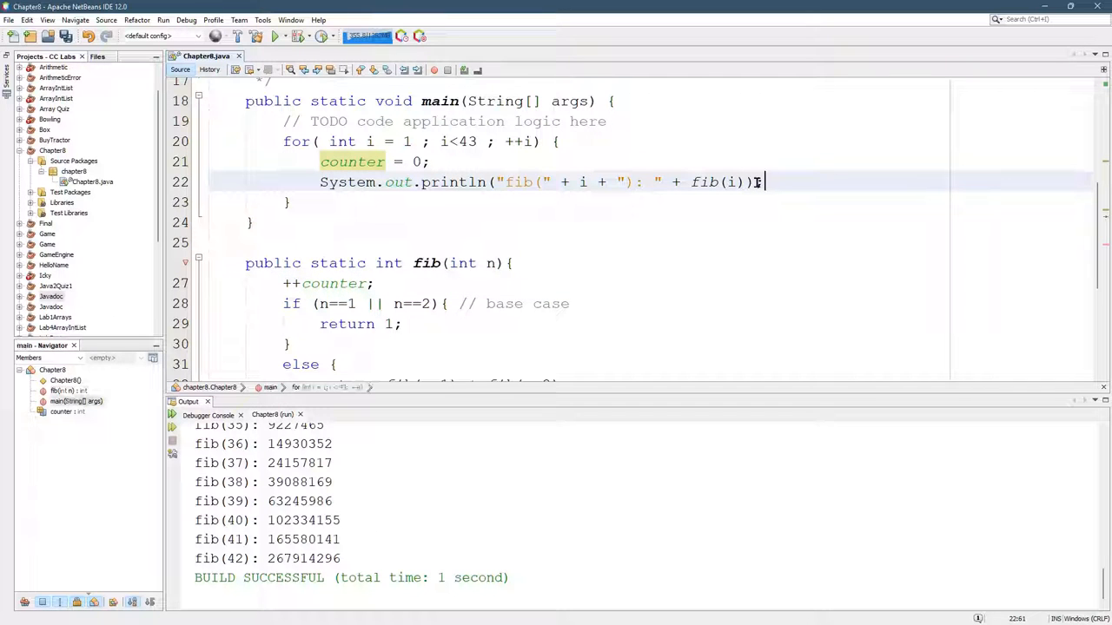
Step: Print each fib value with its call counter and run, reaching counter 535828591 for fib(42)
type("sout")
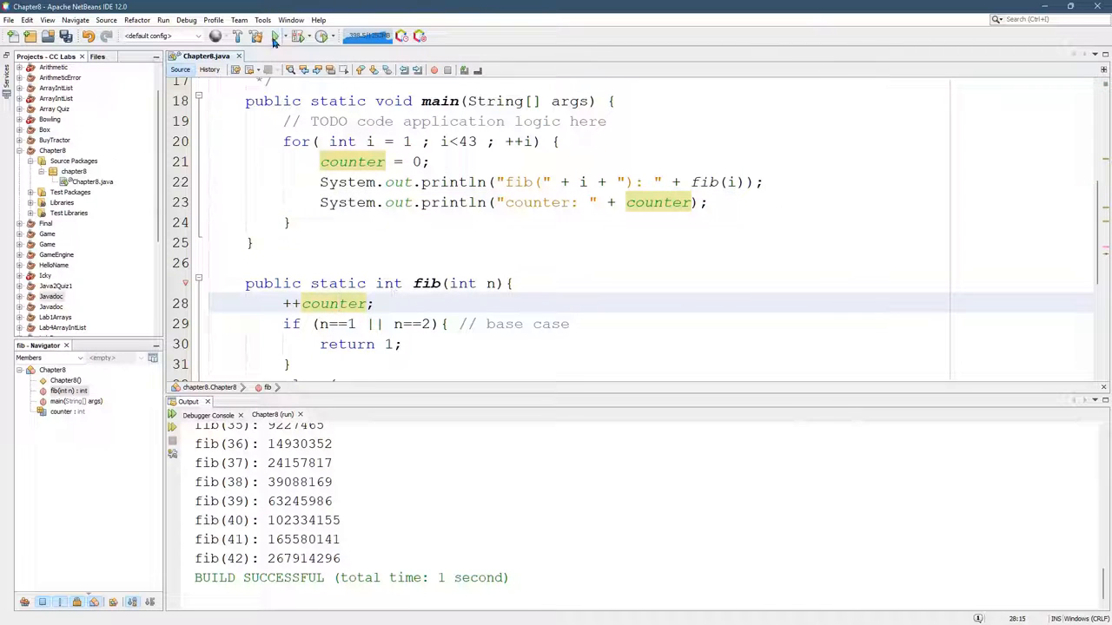
left_click(275, 35)
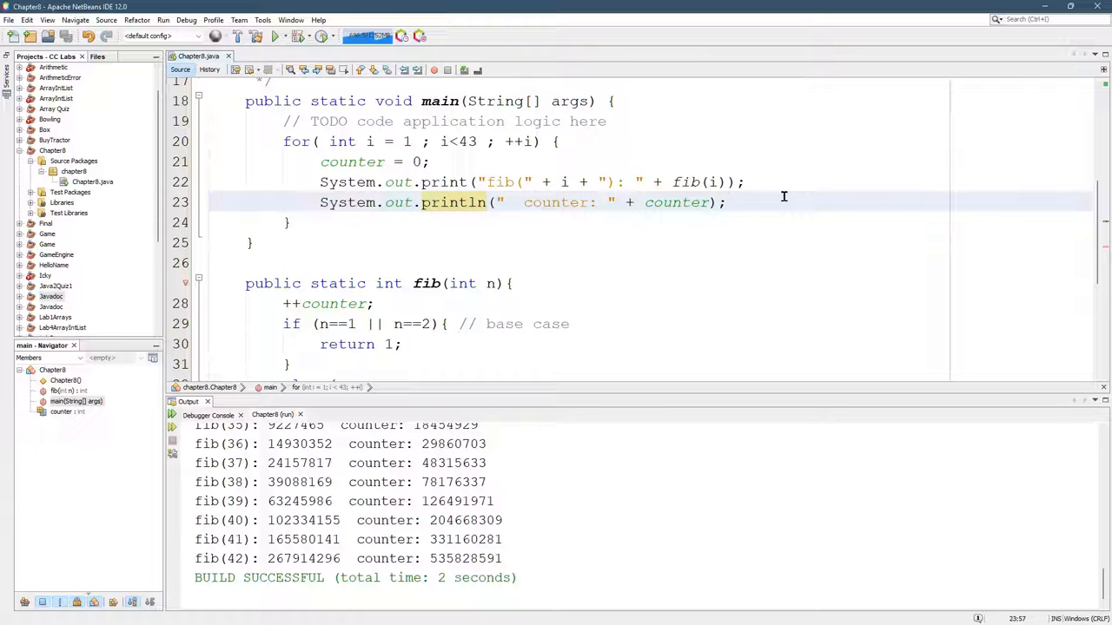
left_click(728, 203)
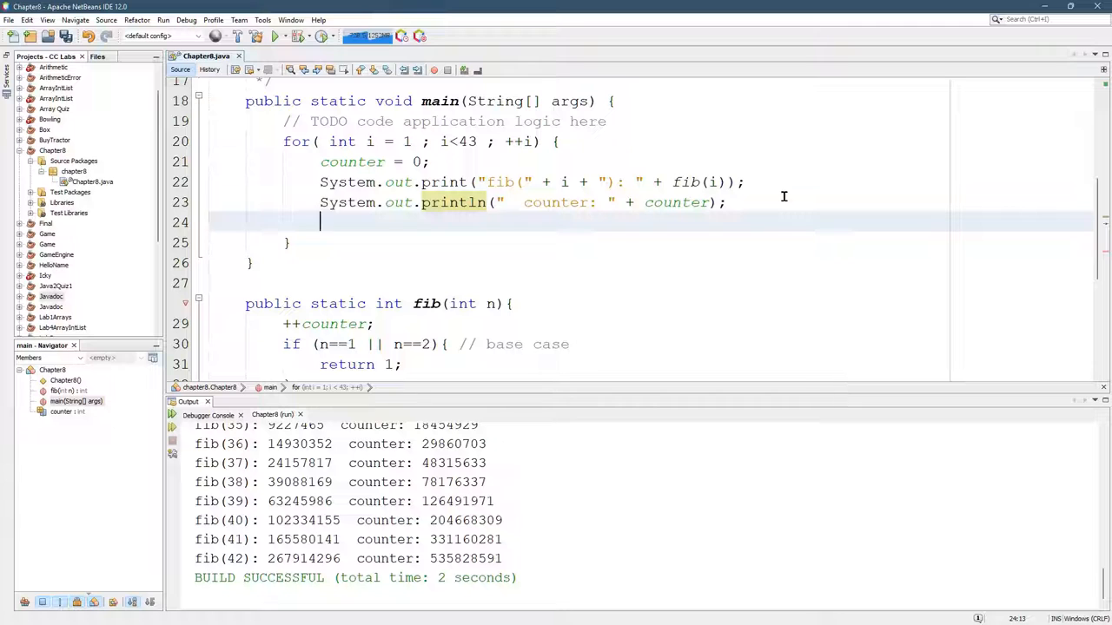
Step: Add System.out.println(i + "," + counter); inside the loop
type("sout")
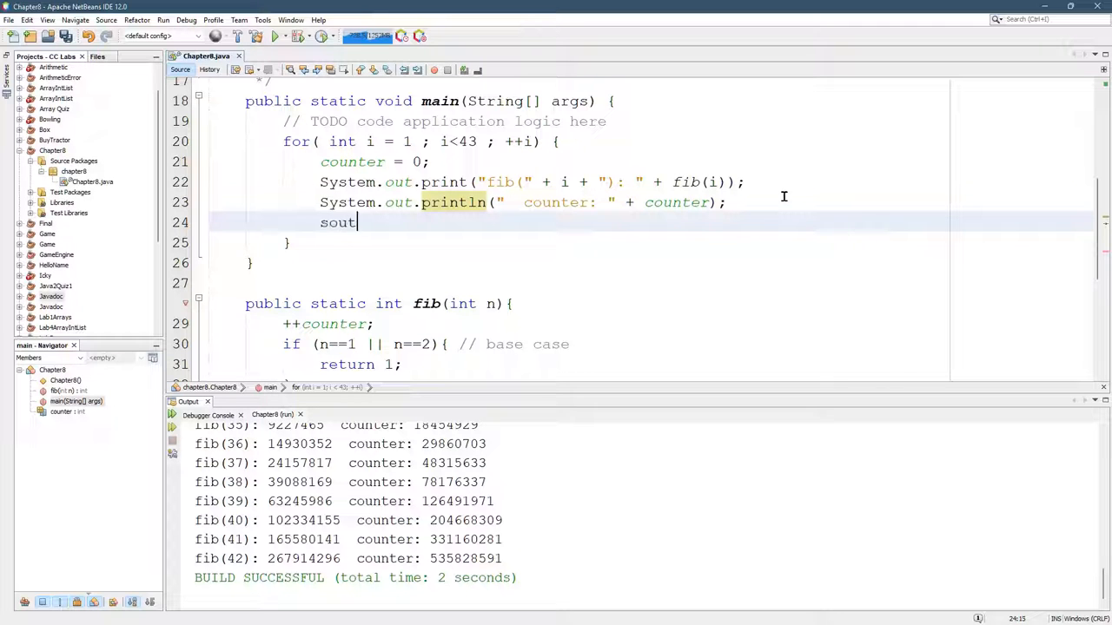
key("Tab")
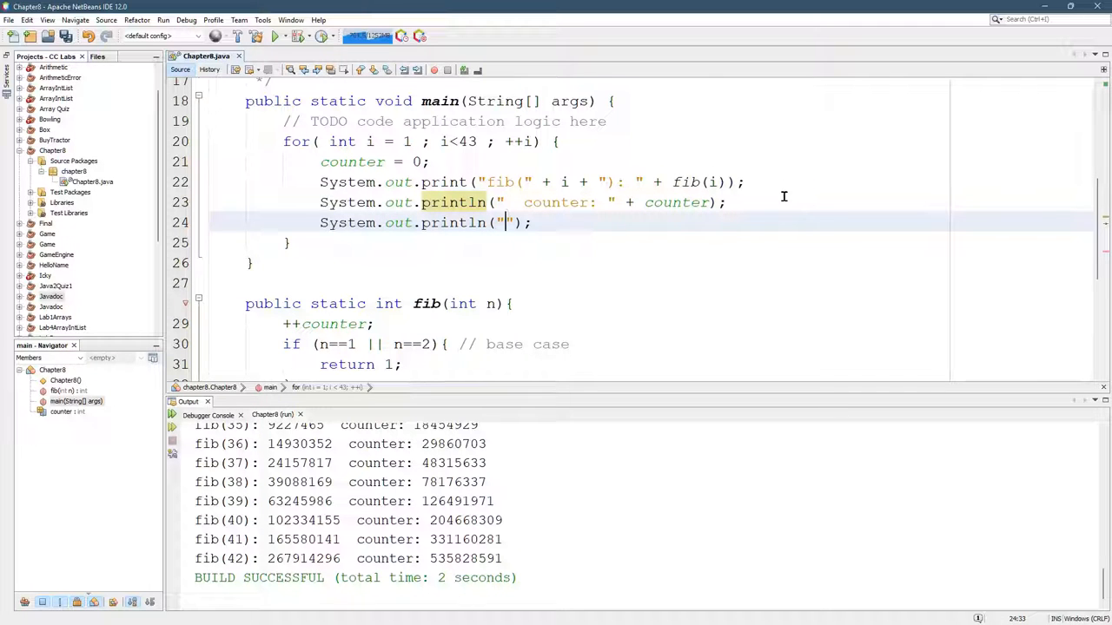
type("i +")
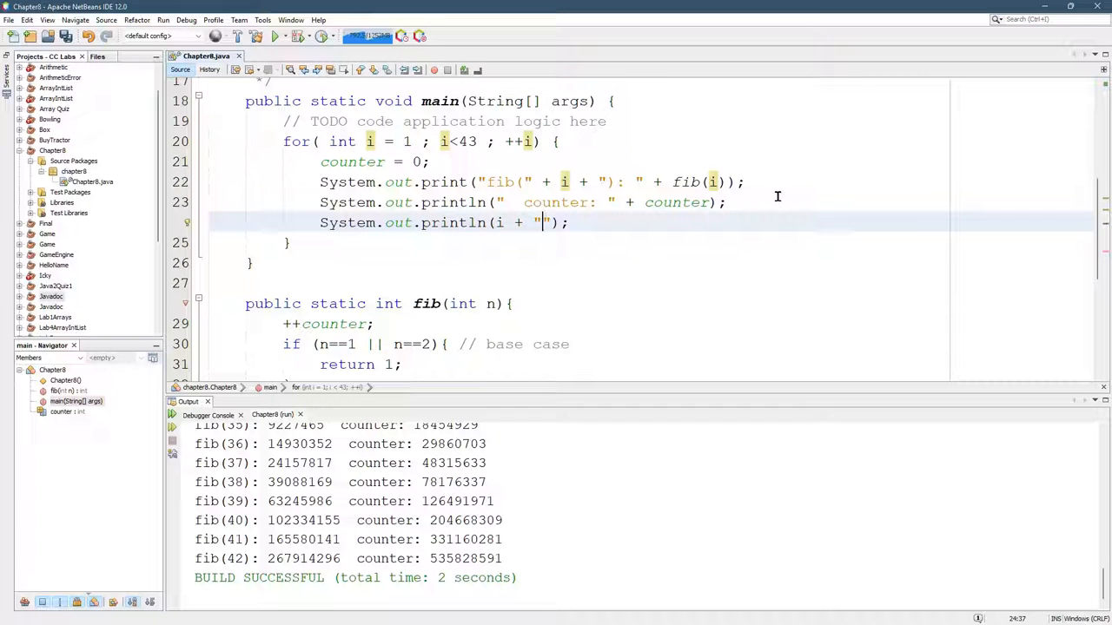
type(",\" +")
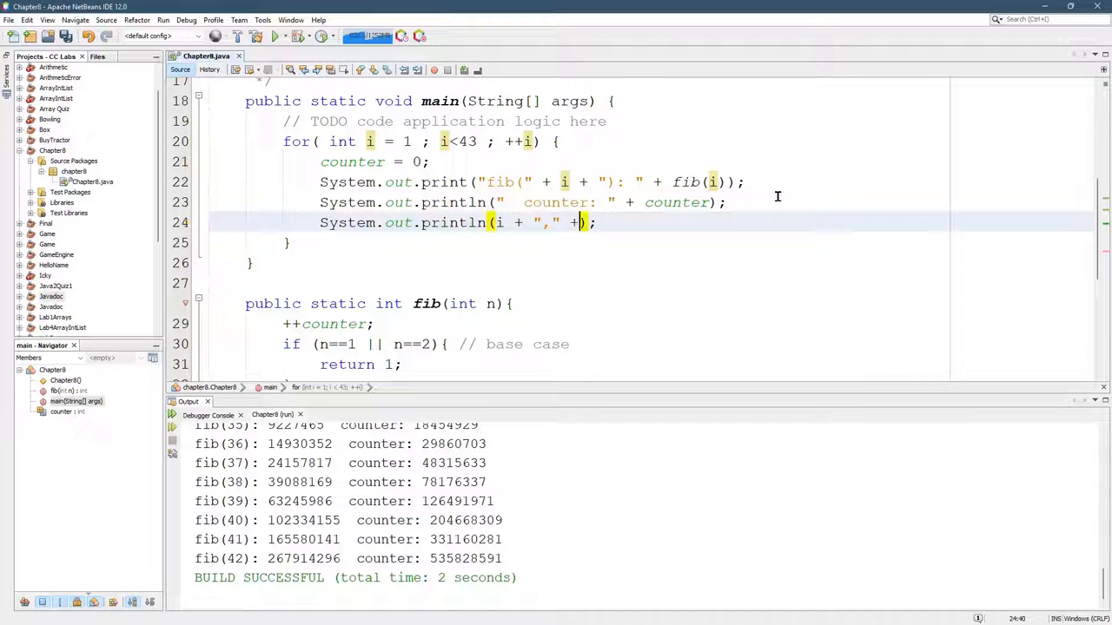
type("counter")
type("fib(i")
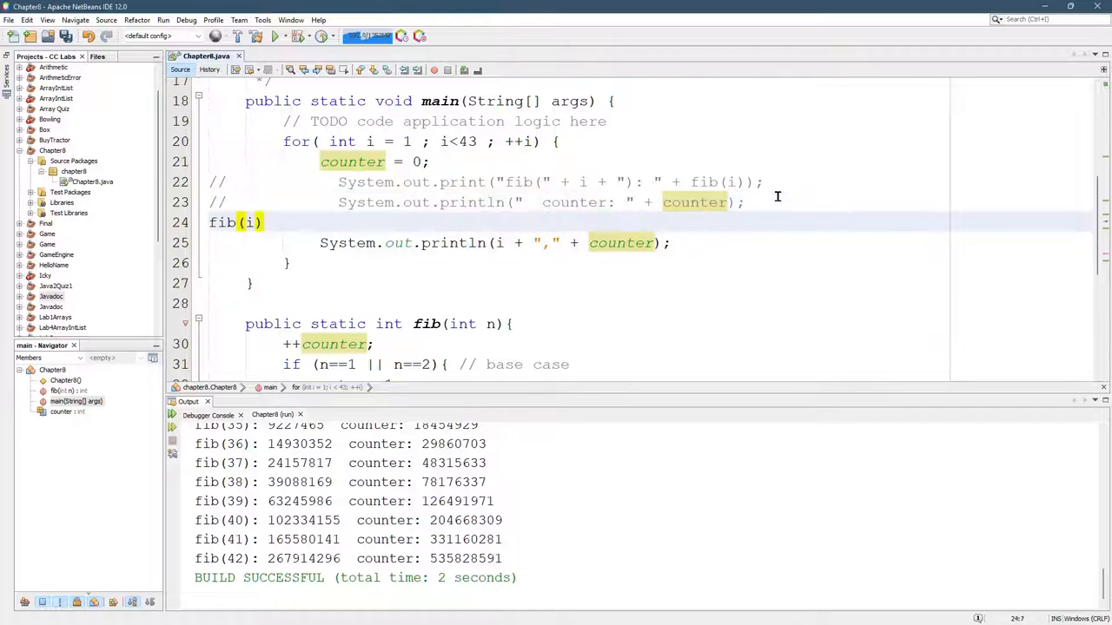
type(";")
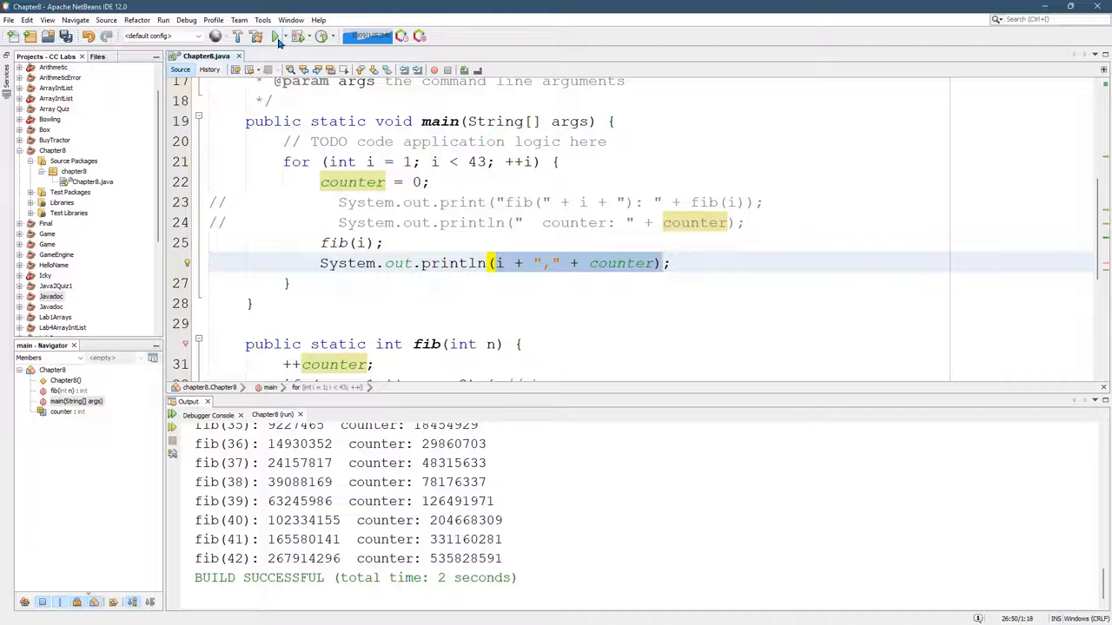
Step: Run the project, producing i,counter output starting 1,1 2,1 3,3
left_click(276, 35)
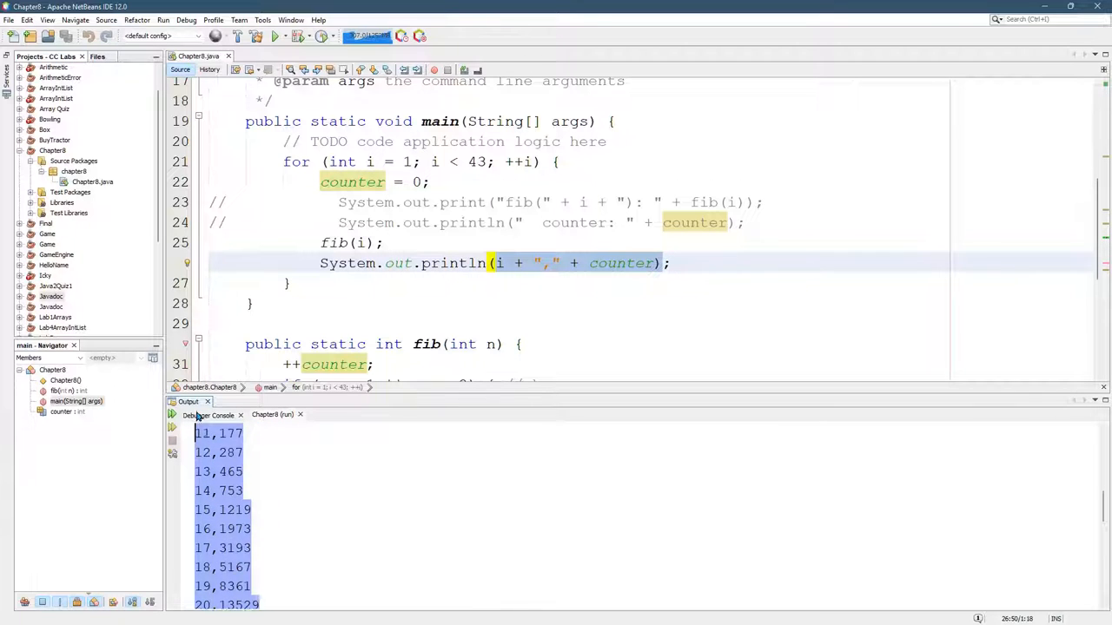
left_click(274, 36)
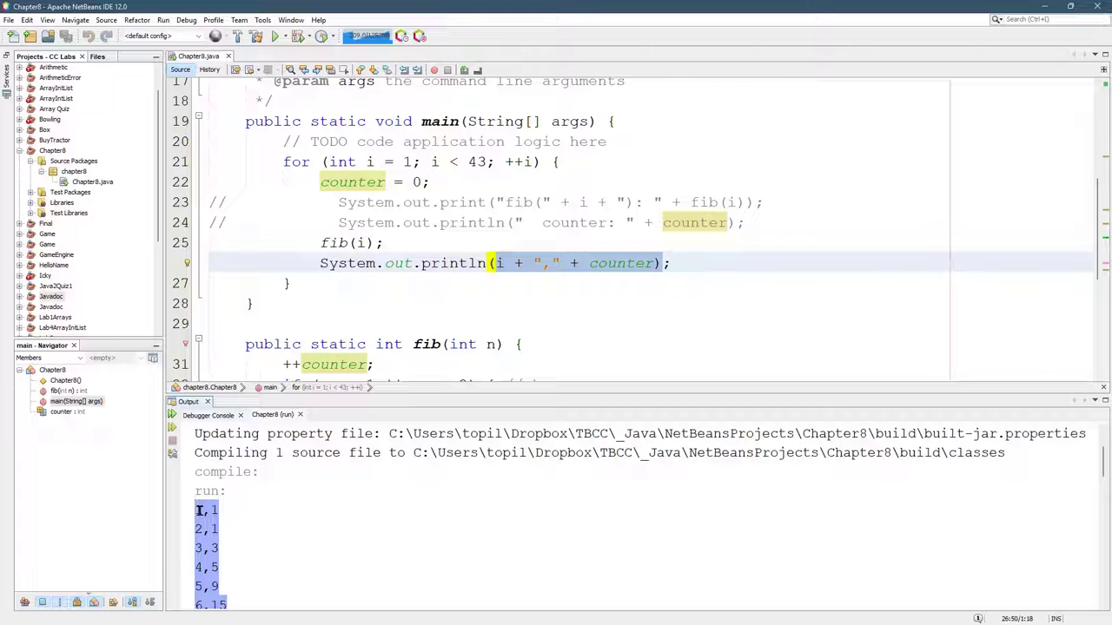
left_click(73, 171)
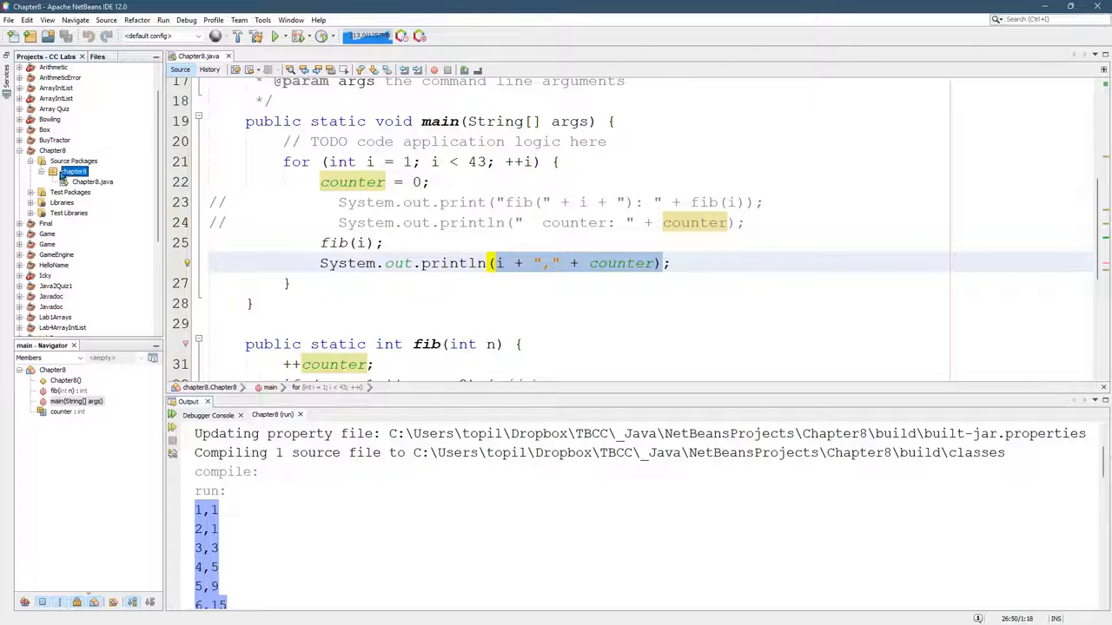
mouse_move(74, 172)
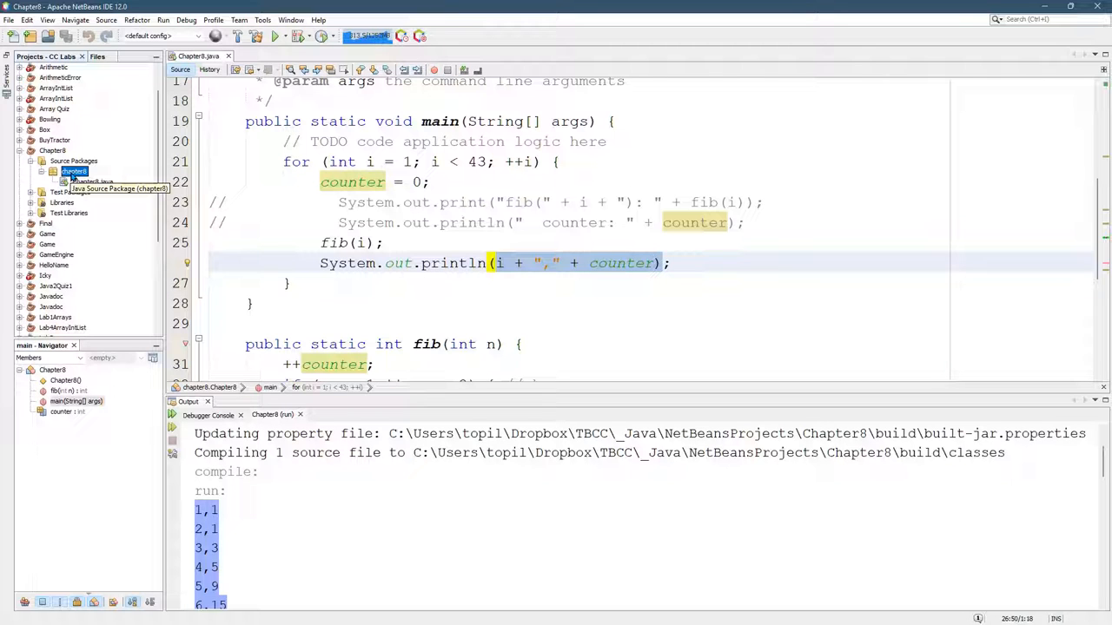
Step: Create an empty output.csv in chapter8, paste the i,counter pairs through 42,535828591, save and close
right_click(72, 171)
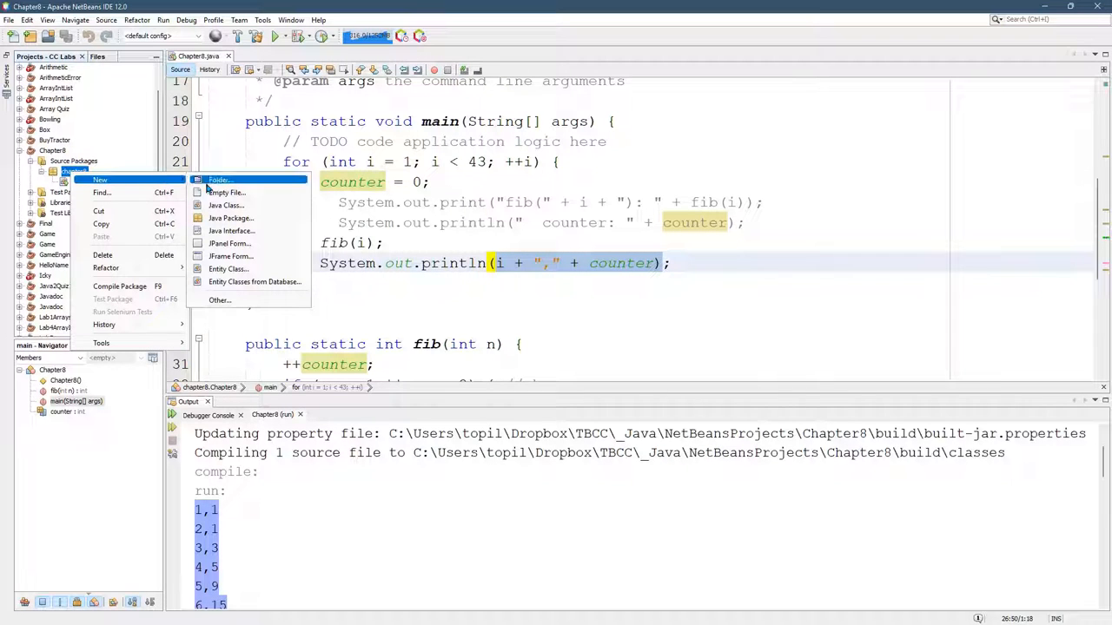
mouse_move(226, 192)
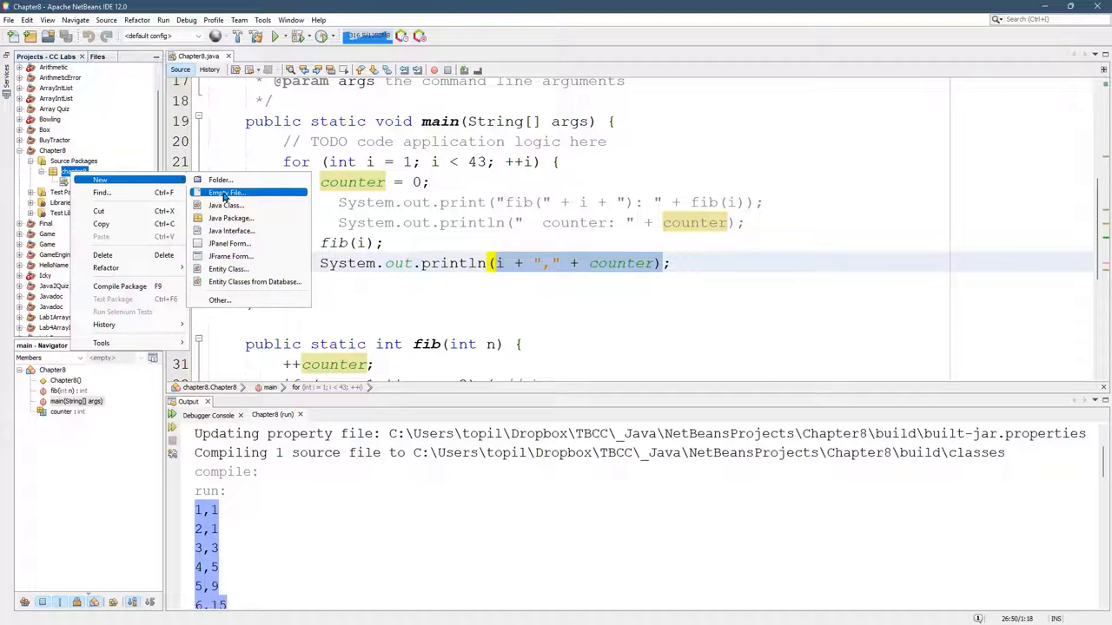
left_click(227, 192)
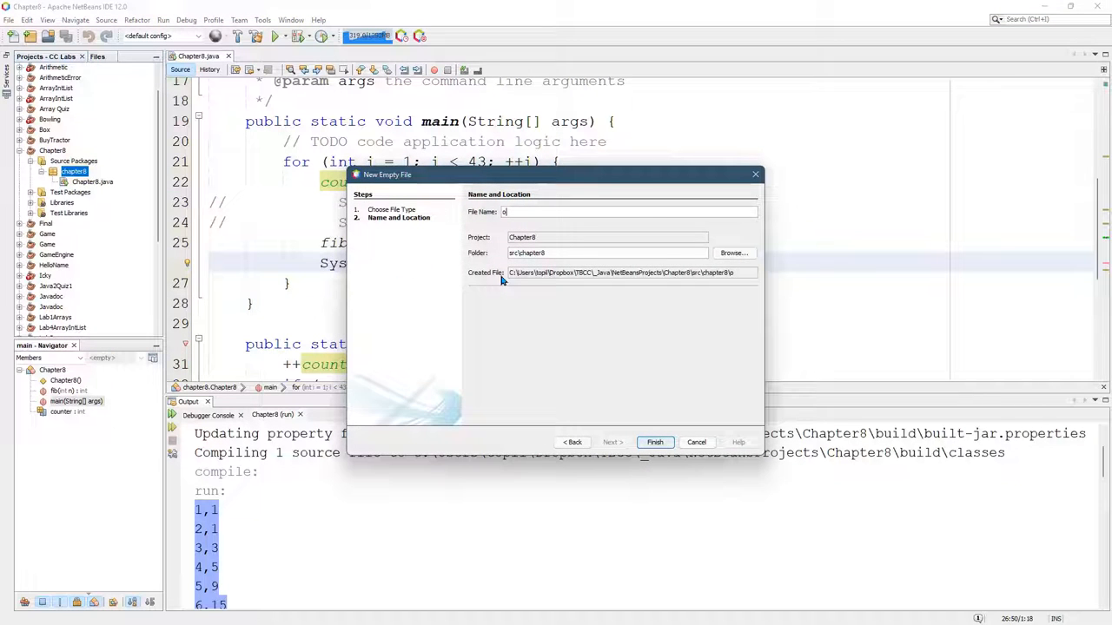
type("utput.")
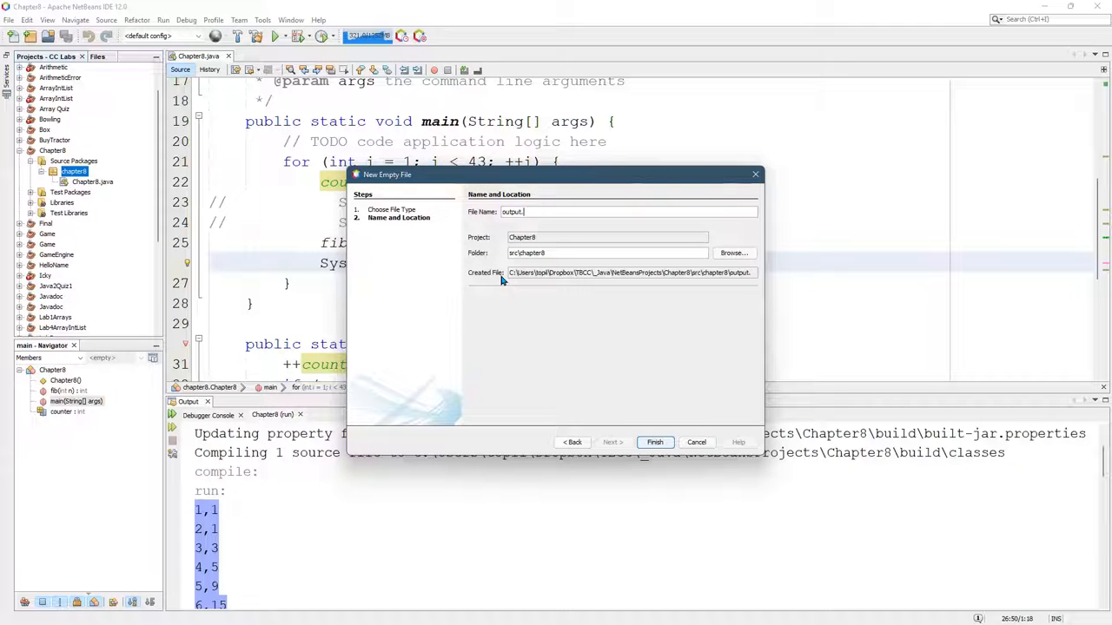
type("cs")
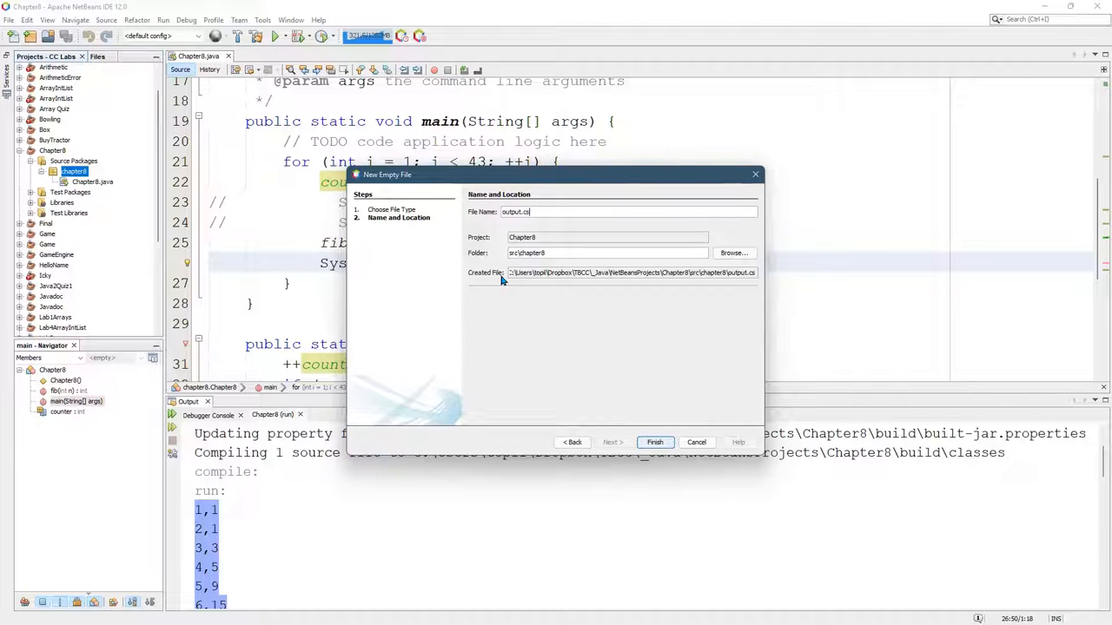
type("v")
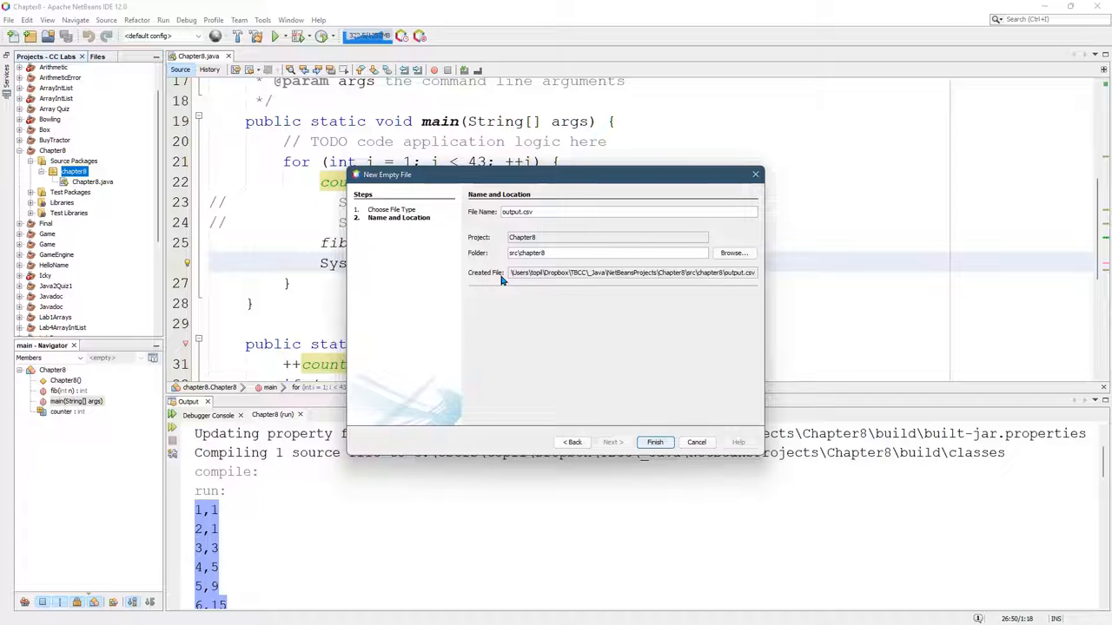
left_click(655, 442)
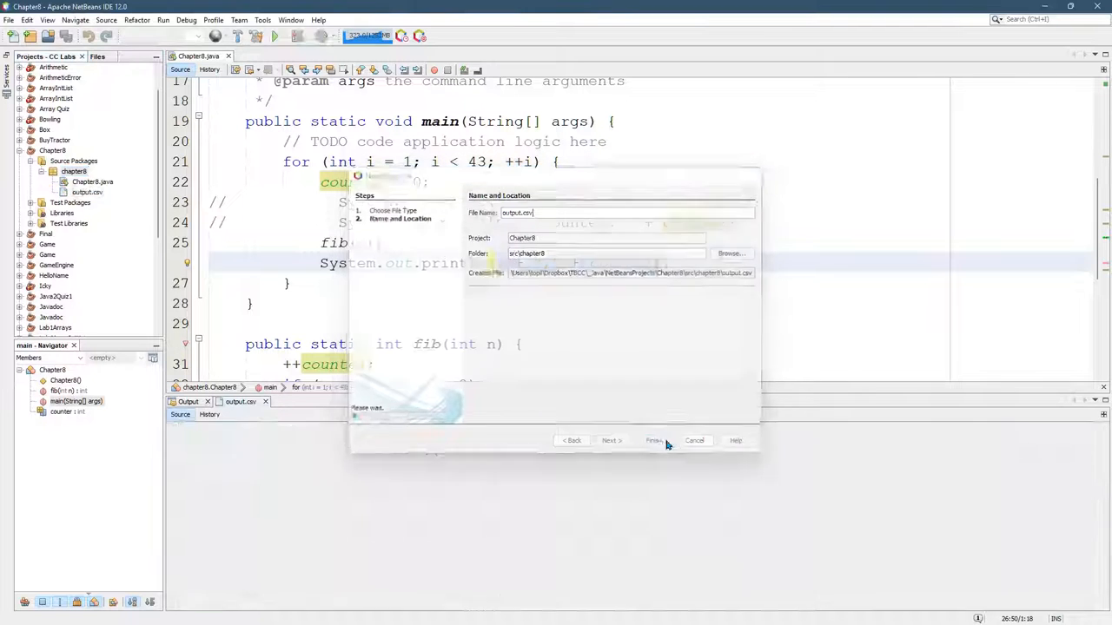
left_click(653, 440)
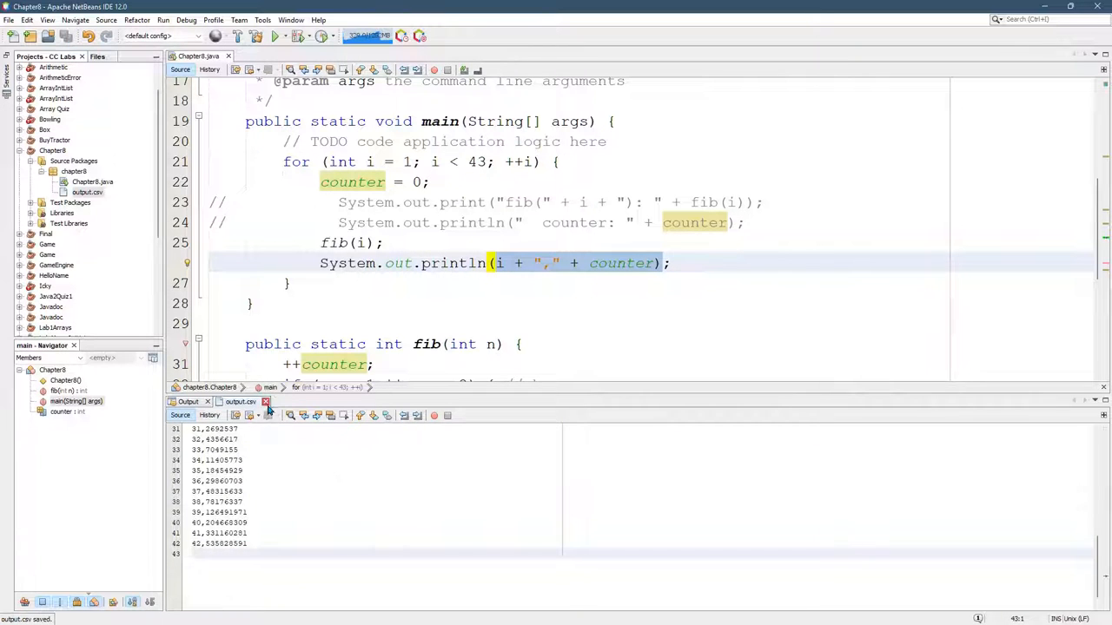
left_click(273, 35)
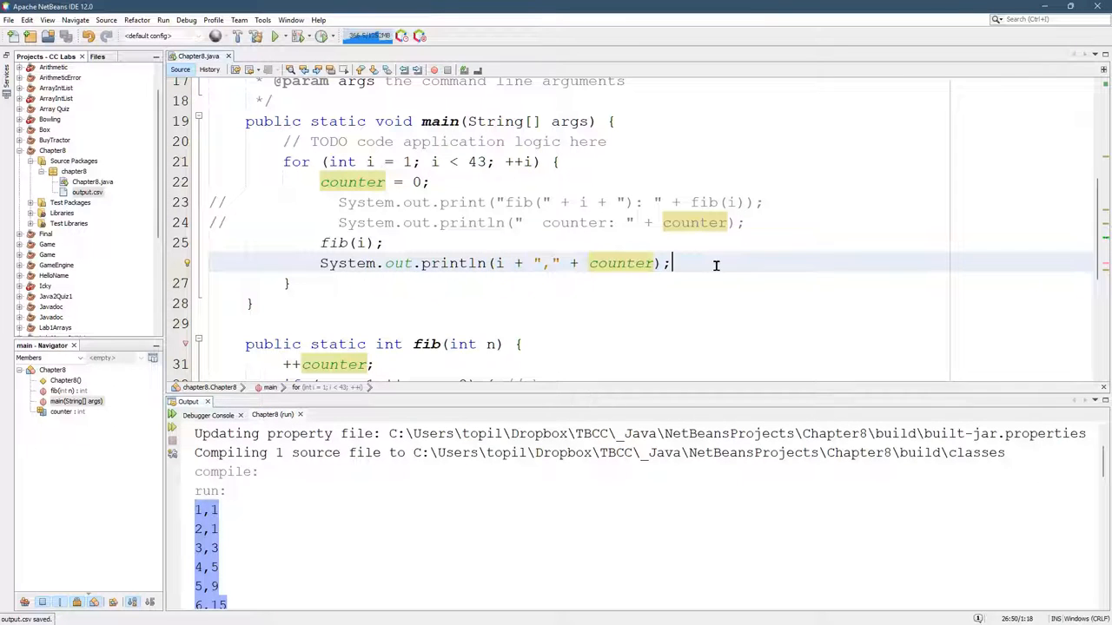